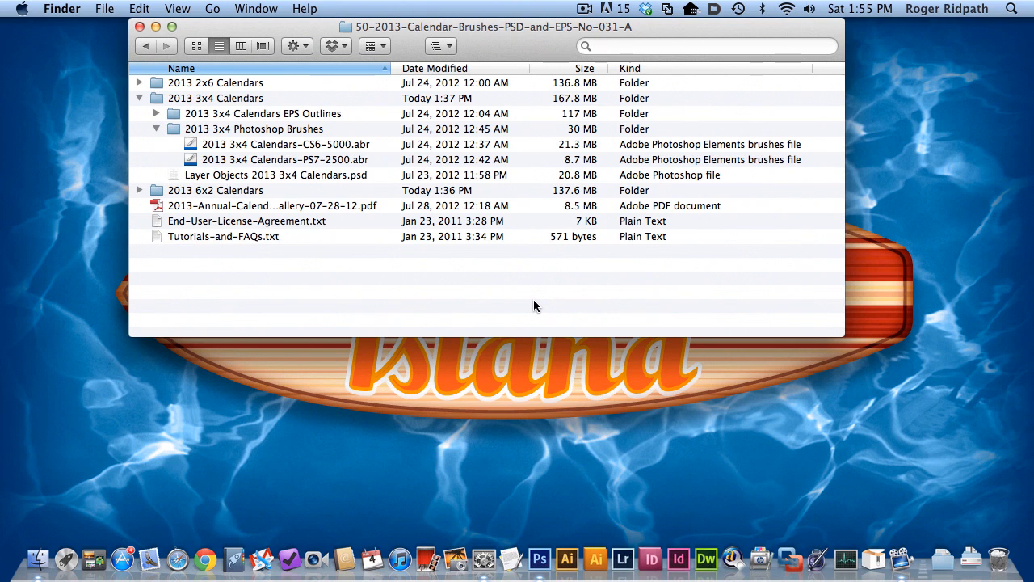
{"action": "mouse_move", "coordinate": [441, 307]}
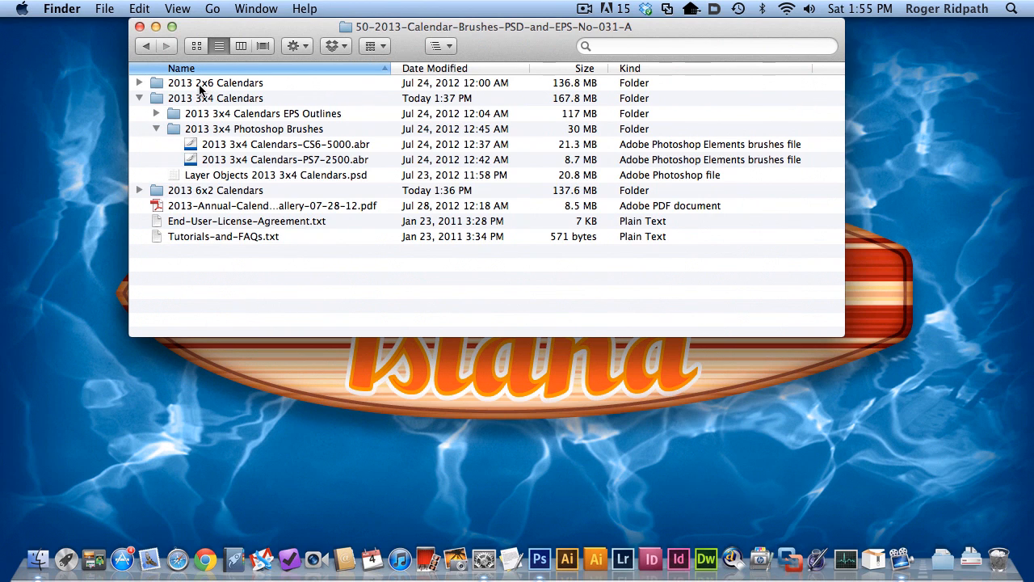
Step: Revert the soccer photo to its Background layer only via History, calendar file selected in Finder
{"action": "left_click", "coordinate": [278, 175]}
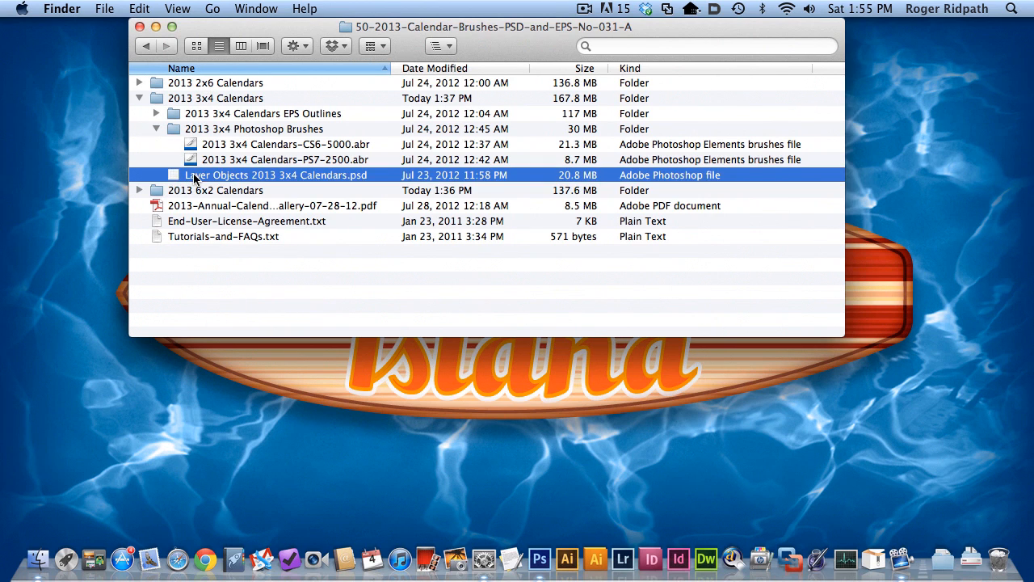
{"action": "mouse_move", "coordinate": [256, 181]}
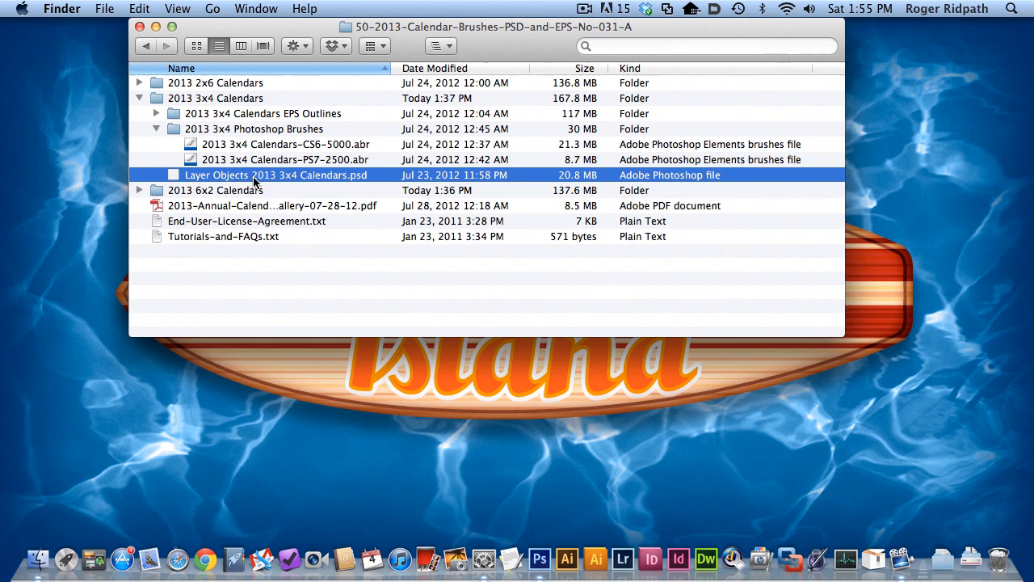
{"action": "mouse_move", "coordinate": [291, 184]}
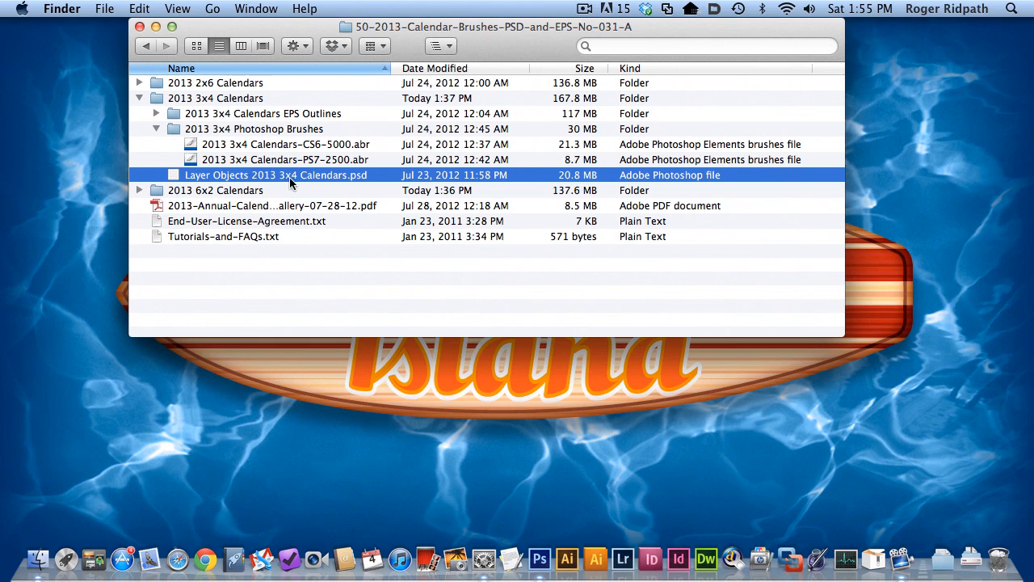
{"action": "mouse_move", "coordinate": [362, 181]}
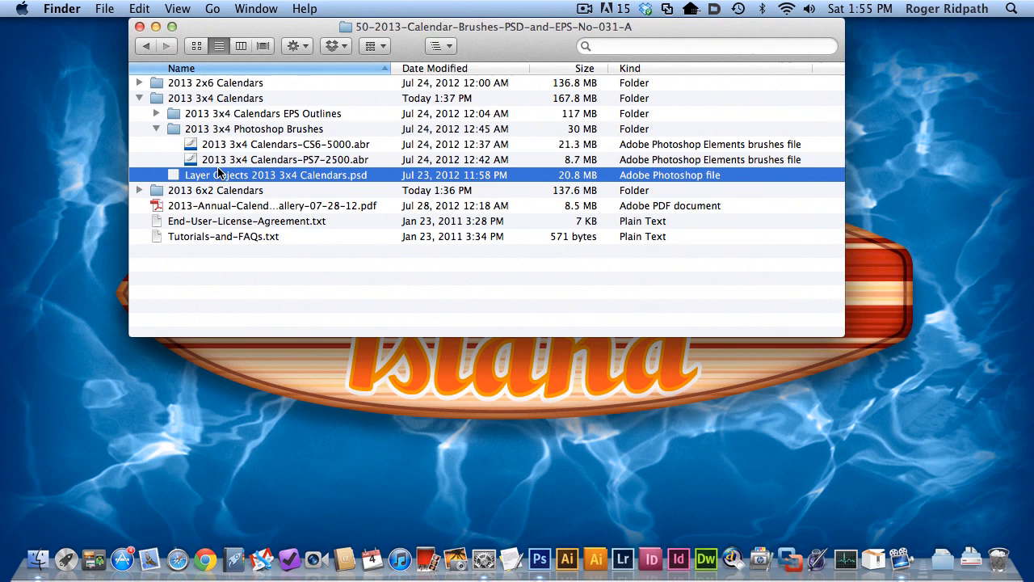
{"action": "mouse_move", "coordinate": [540, 559]}
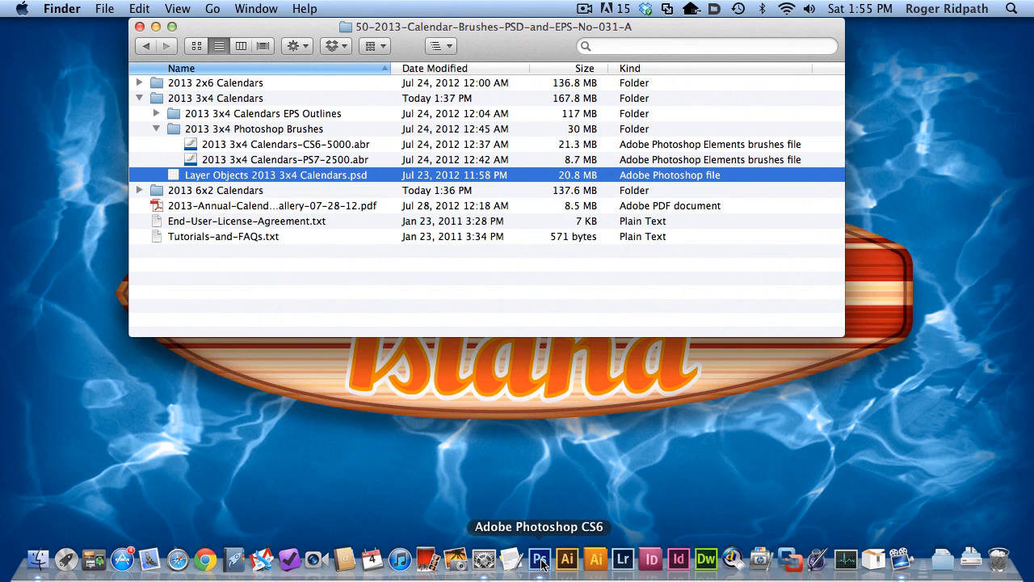
{"action": "left_click", "coordinate": [540, 560]}
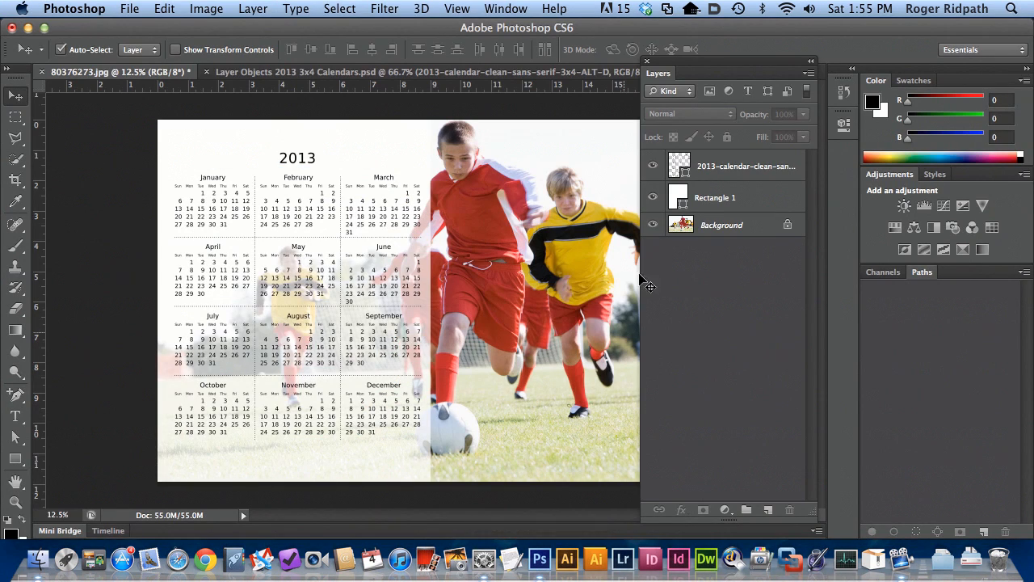
{"action": "mouse_move", "coordinate": [579, 459]}
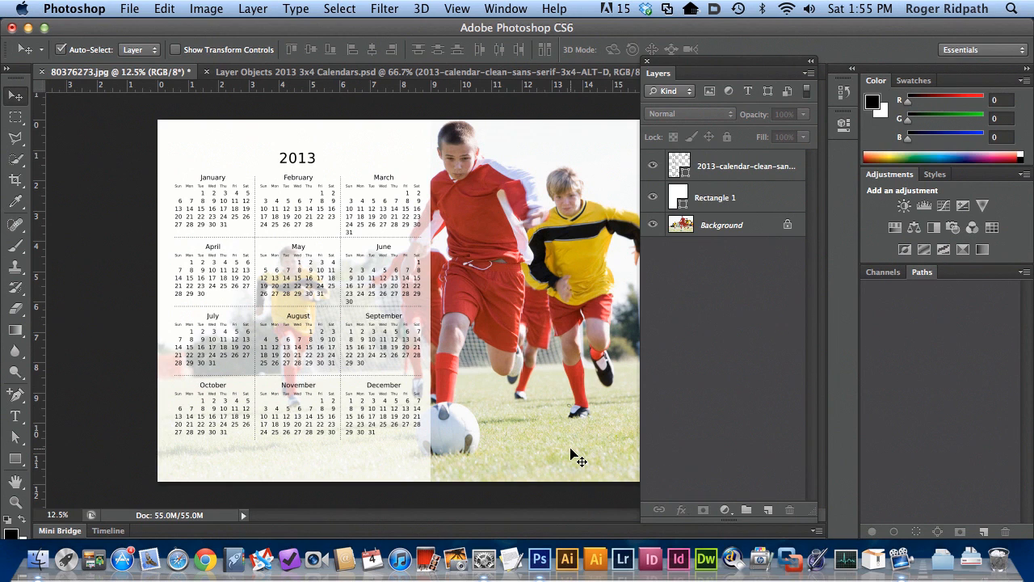
{"action": "left_click", "coordinate": [130, 10]}
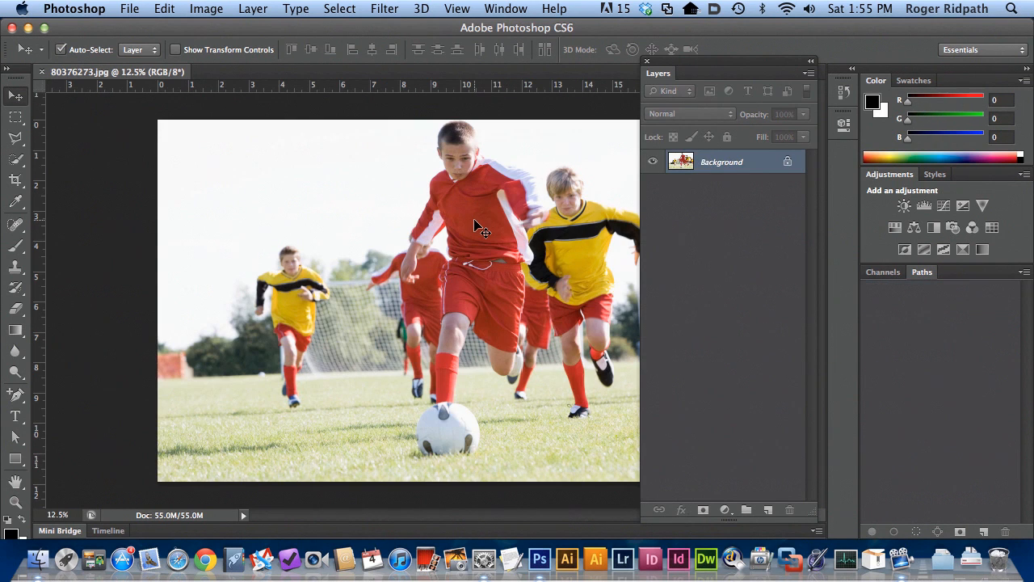
{"action": "mouse_move", "coordinate": [35, 558]}
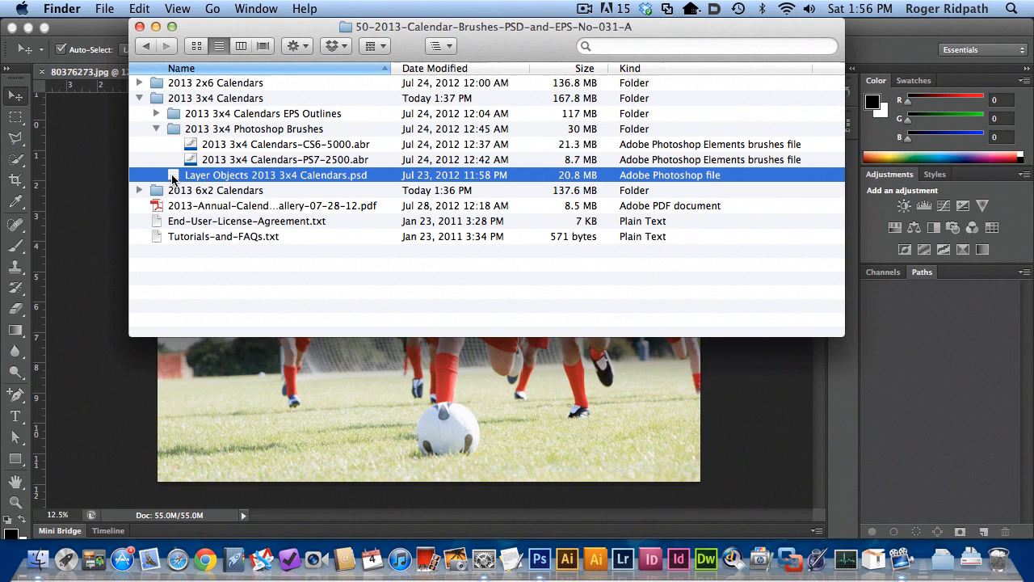
Step: Open the 3x4 calendar PSD and toggle layer visibility to the clean sans-serif ALT-D style
{"action": "double_click", "coordinate": [275, 175]}
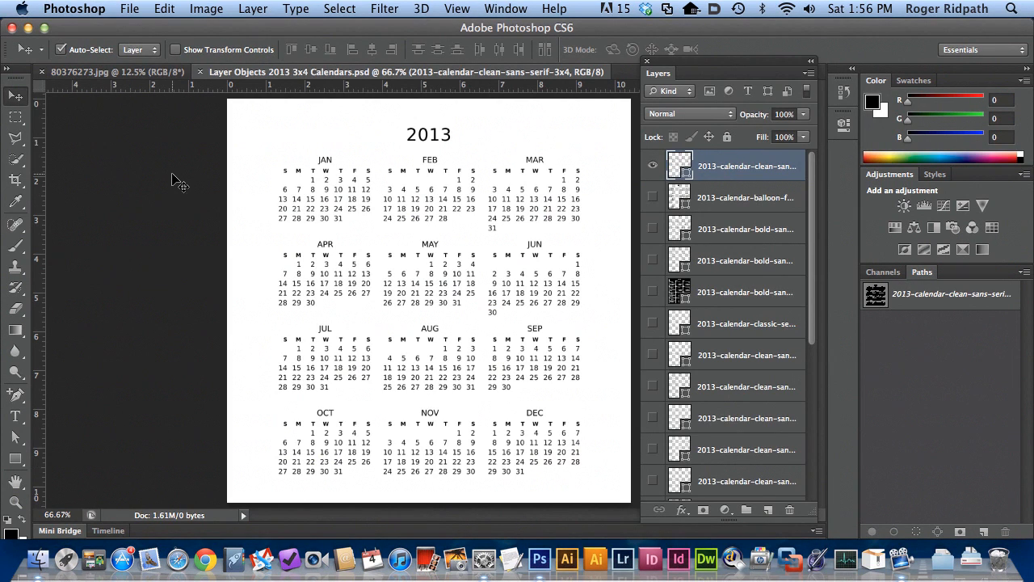
{"action": "mouse_move", "coordinate": [550, 180]}
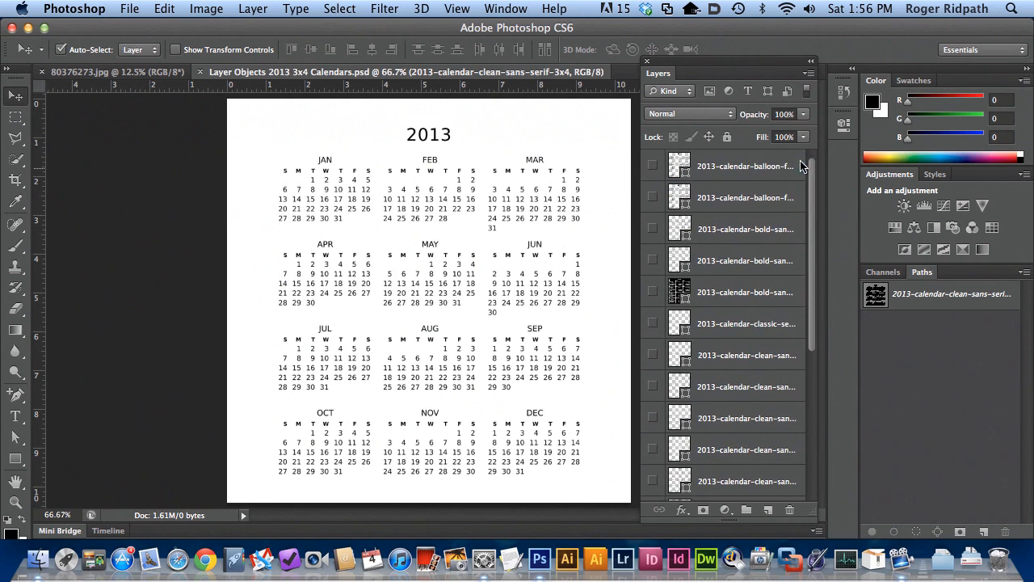
{"action": "left_click", "coordinate": [744, 165]}
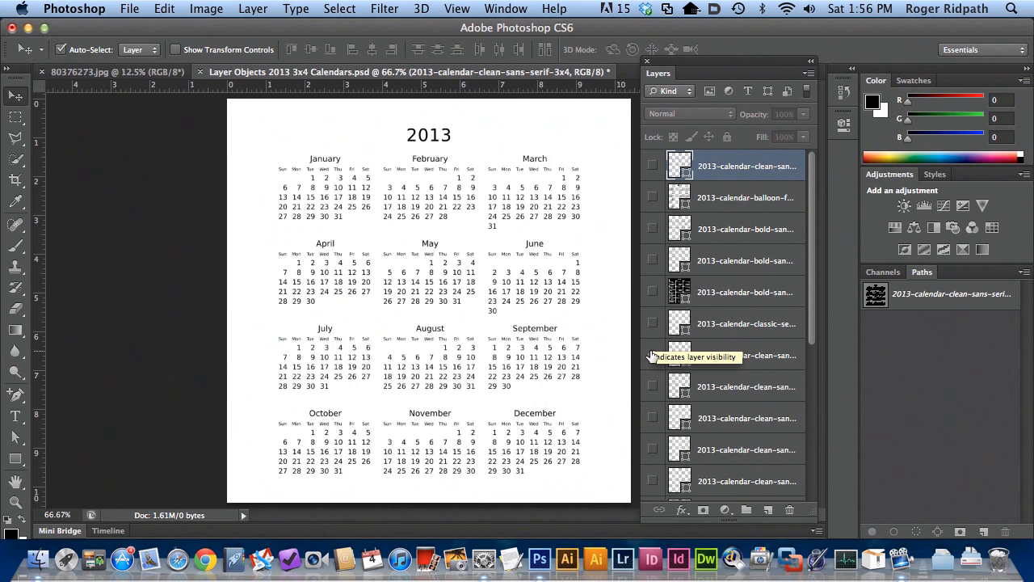
{"action": "mouse_move", "coordinate": [653, 385]}
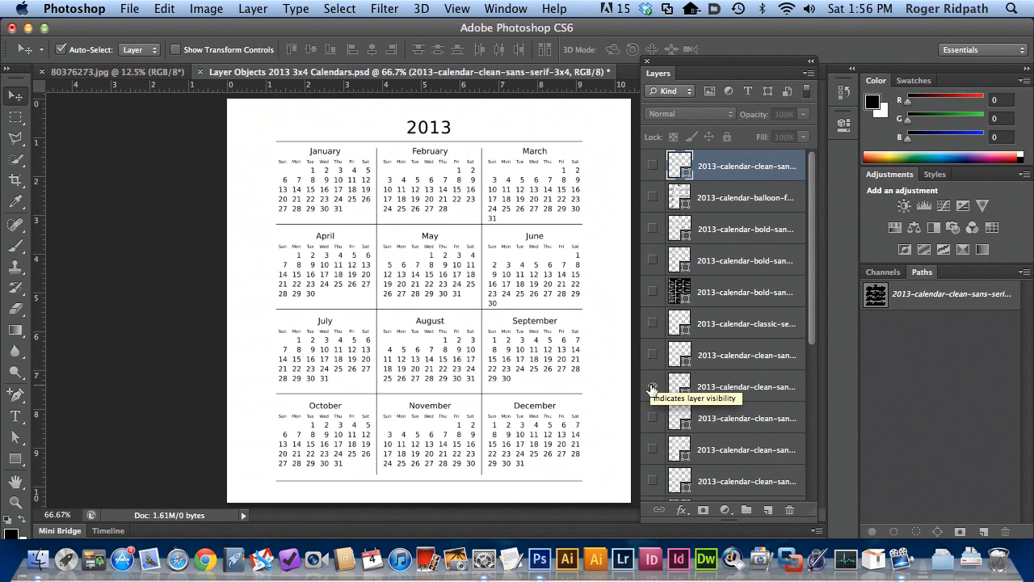
{"action": "left_click", "coordinate": [653, 386]}
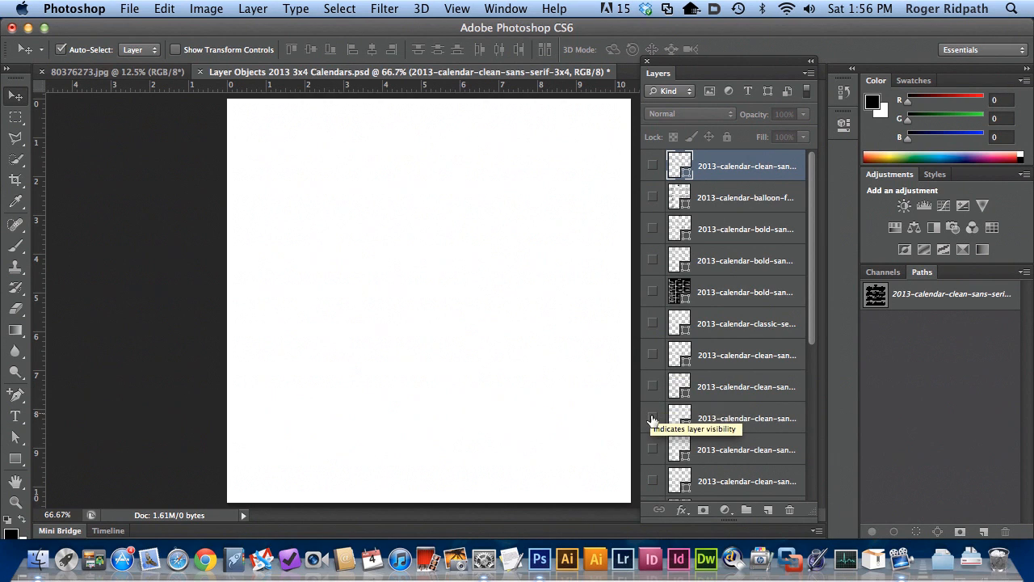
{"action": "mouse_move", "coordinate": [656, 449]}
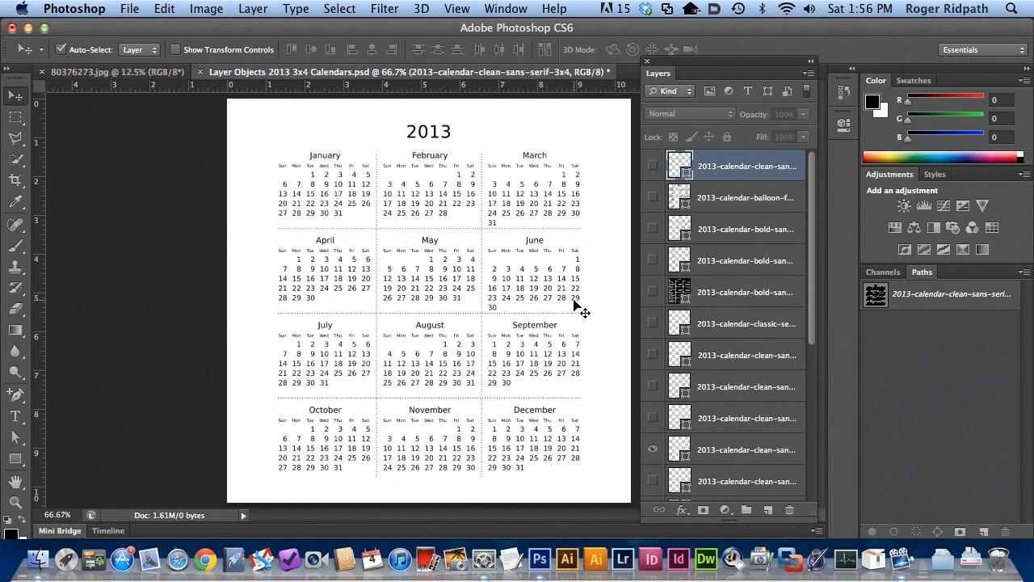
{"action": "mouse_move", "coordinate": [426, 146]}
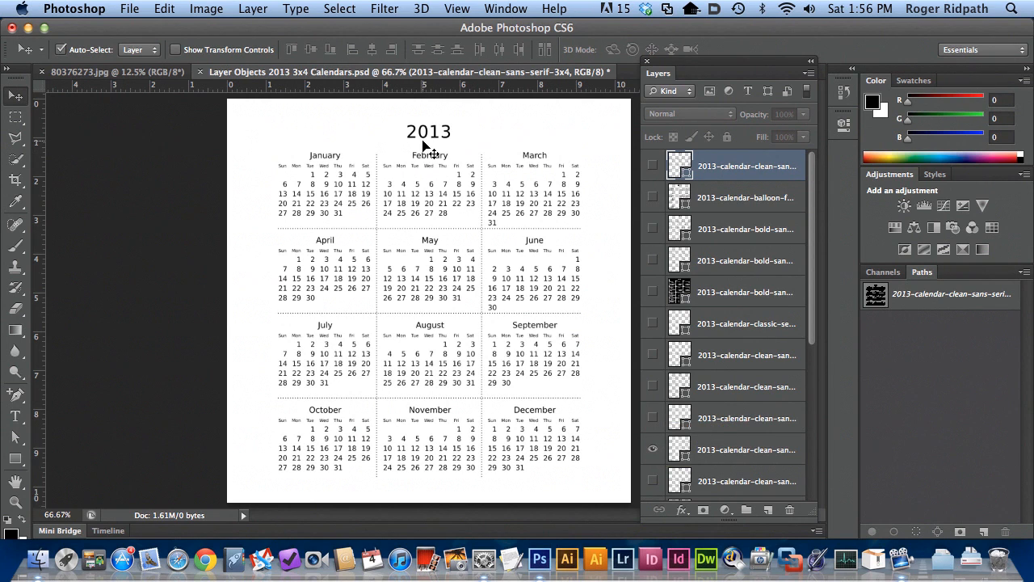
{"action": "mouse_move", "coordinate": [439, 180]}
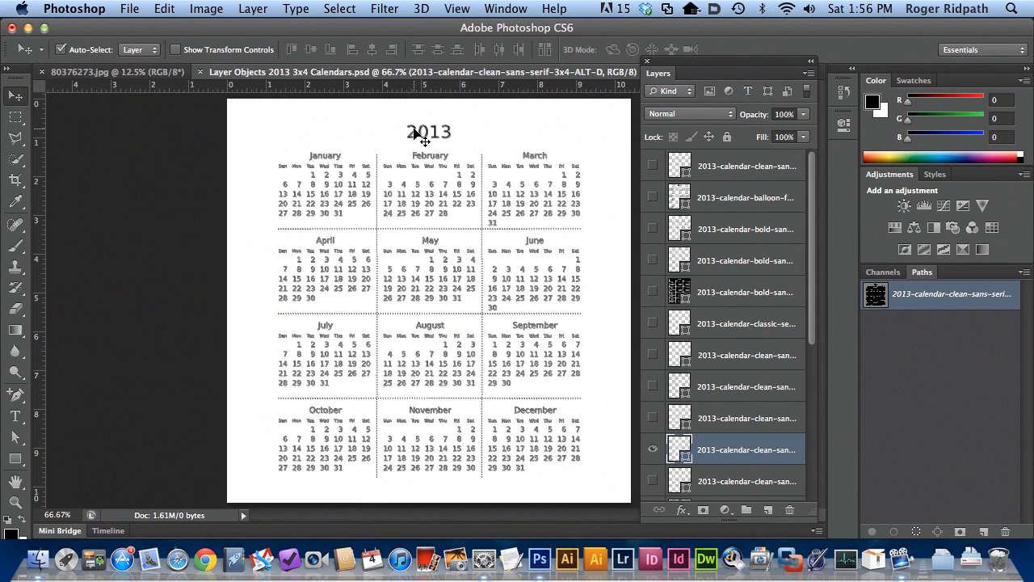
Step: Drop the calendar layer onto 80376273.jpg, accepting the Paste Profile Mismatch conversion
{"action": "left_click", "coordinate": [105, 71]}
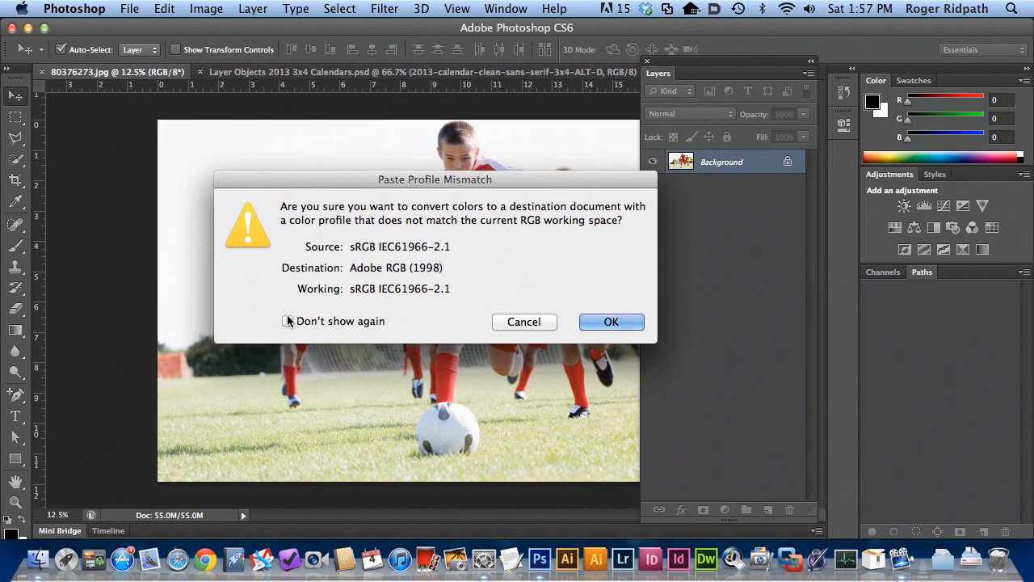
{"action": "mouse_move", "coordinate": [388, 331]}
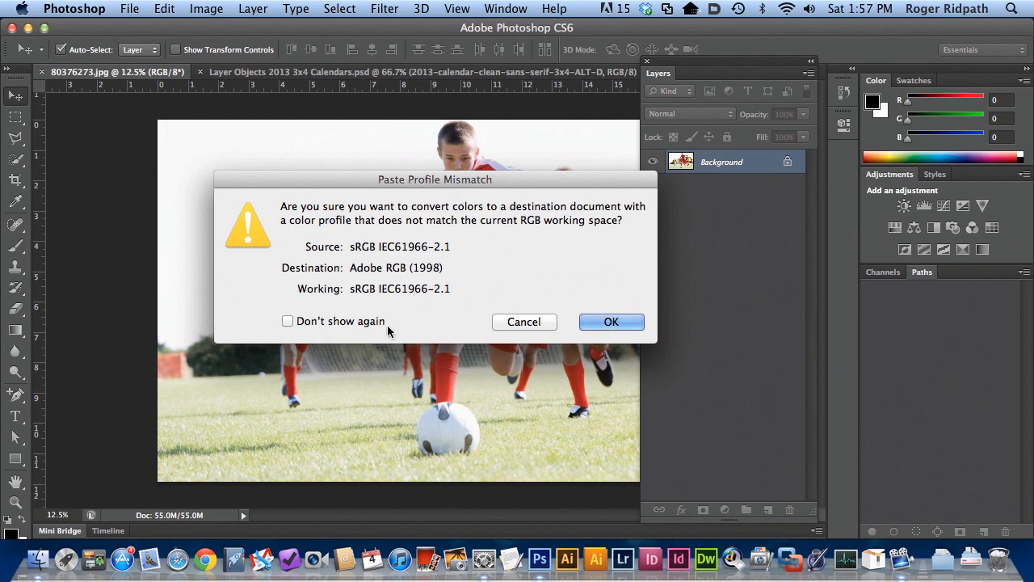
{"action": "mouse_move", "coordinate": [396, 294]}
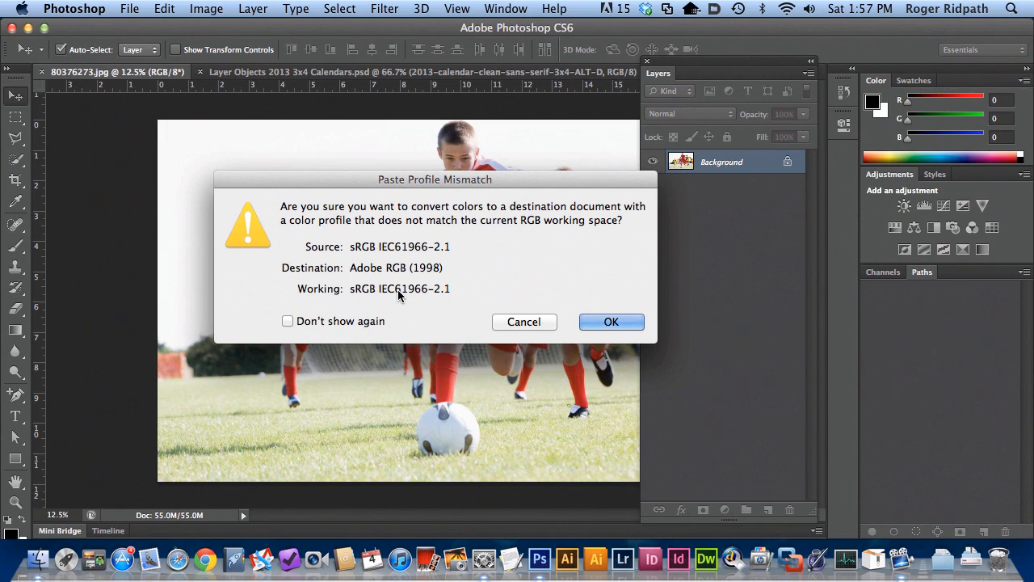
{"action": "mouse_move", "coordinate": [407, 234]}
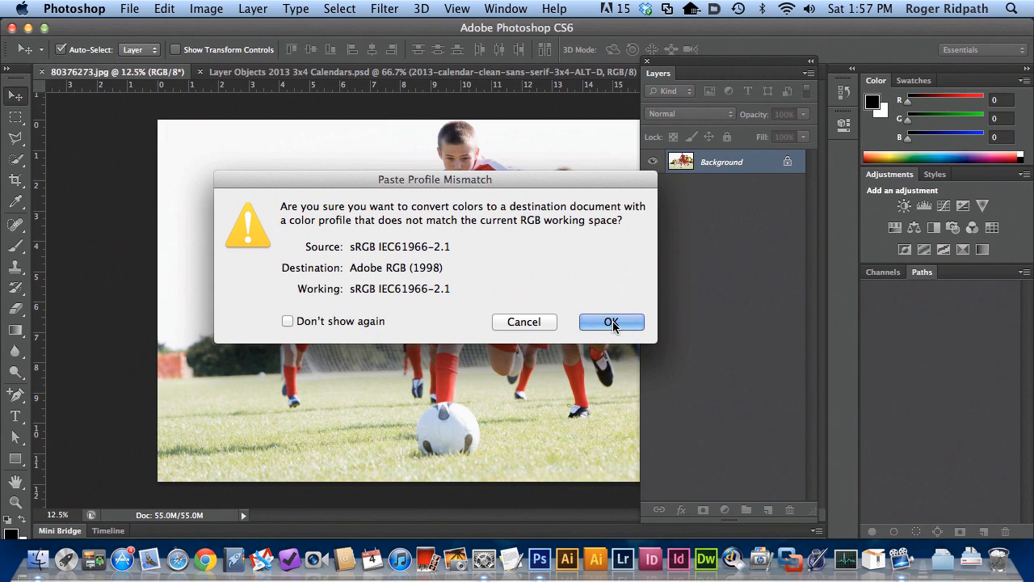
{"action": "left_click", "coordinate": [611, 322]}
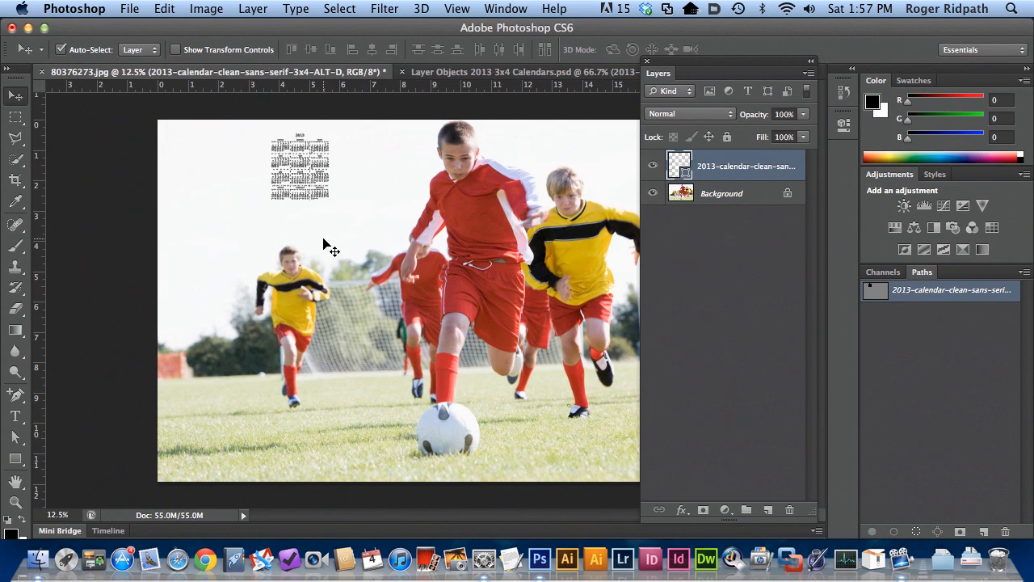
{"action": "mouse_move", "coordinate": [304, 197]}
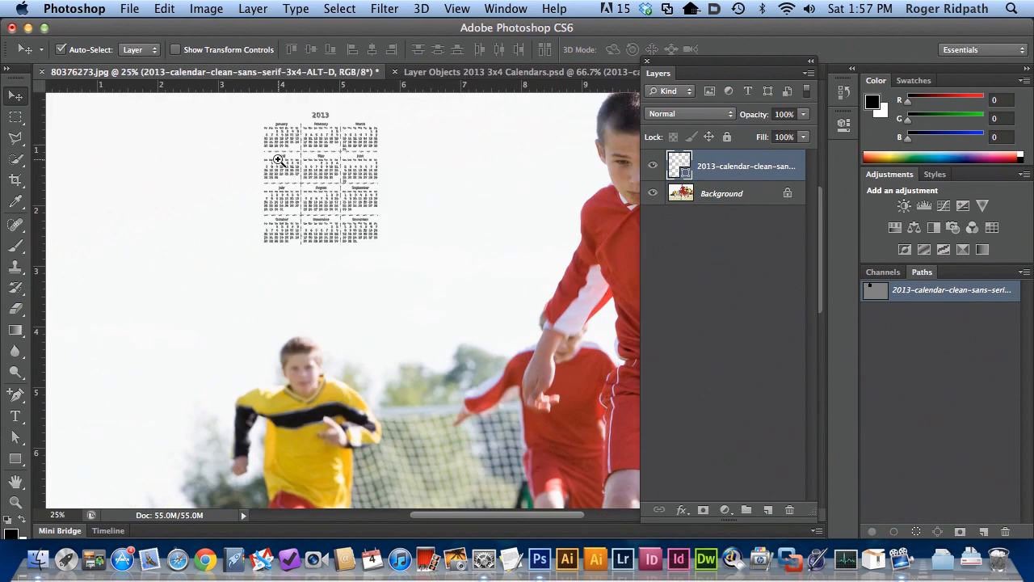
{"action": "left_click", "coordinate": [278, 160]}
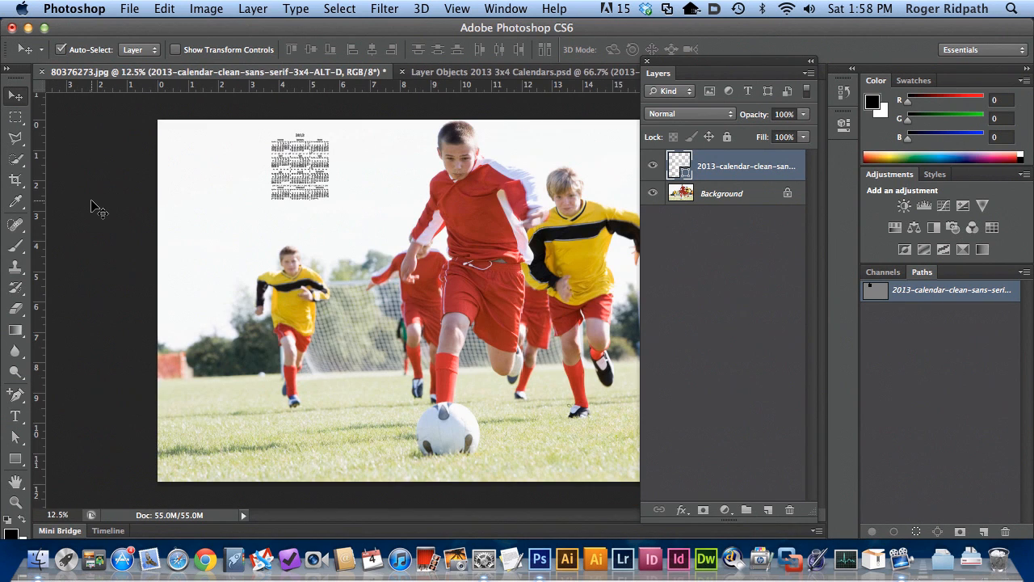
Step: Free Transform the calendar layer, scaling it up to fill the photo's left half
{"action": "left_click", "coordinate": [130, 10]}
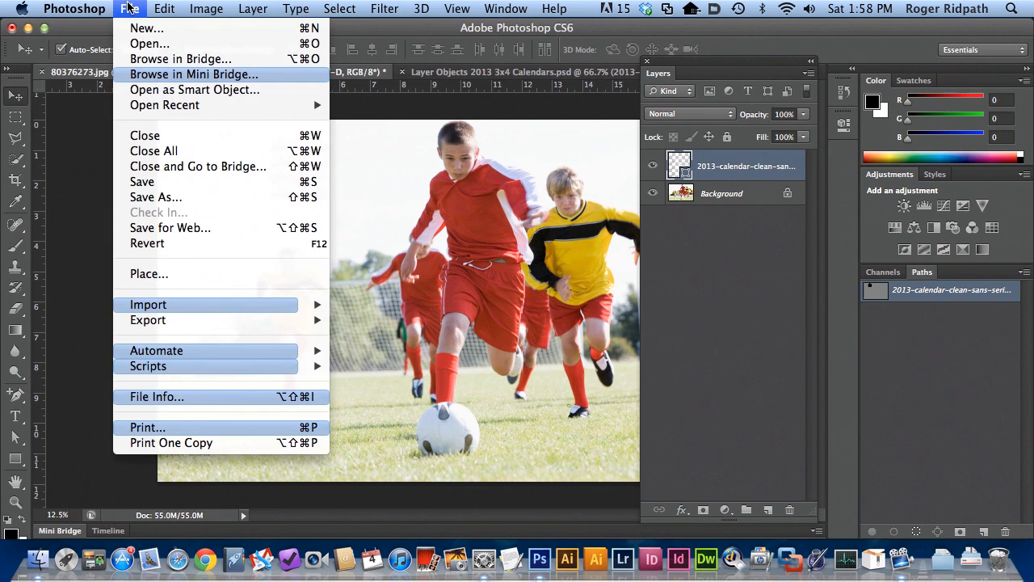
{"action": "left_click", "coordinate": [164, 10]}
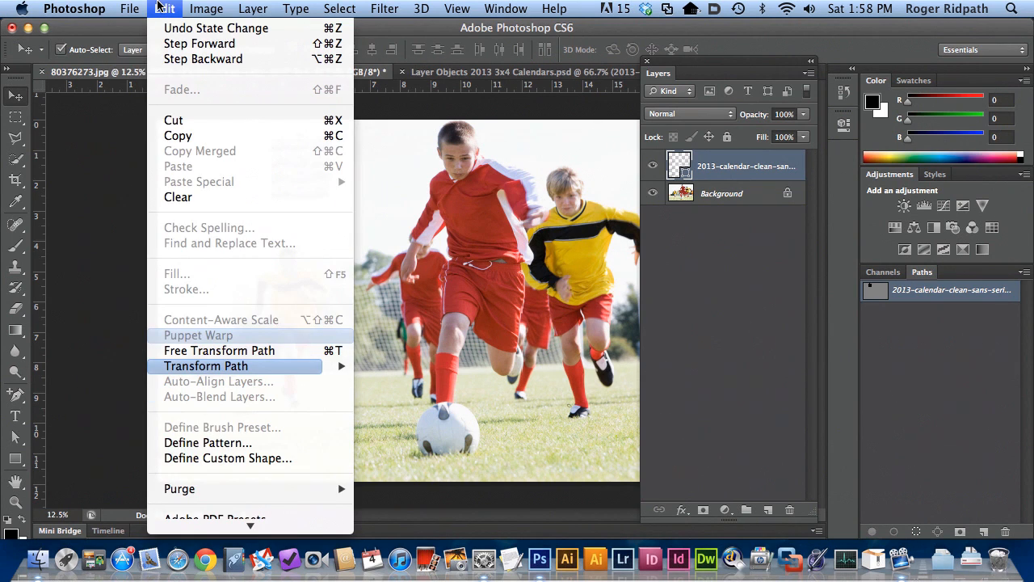
{"action": "mouse_move", "coordinate": [220, 349]}
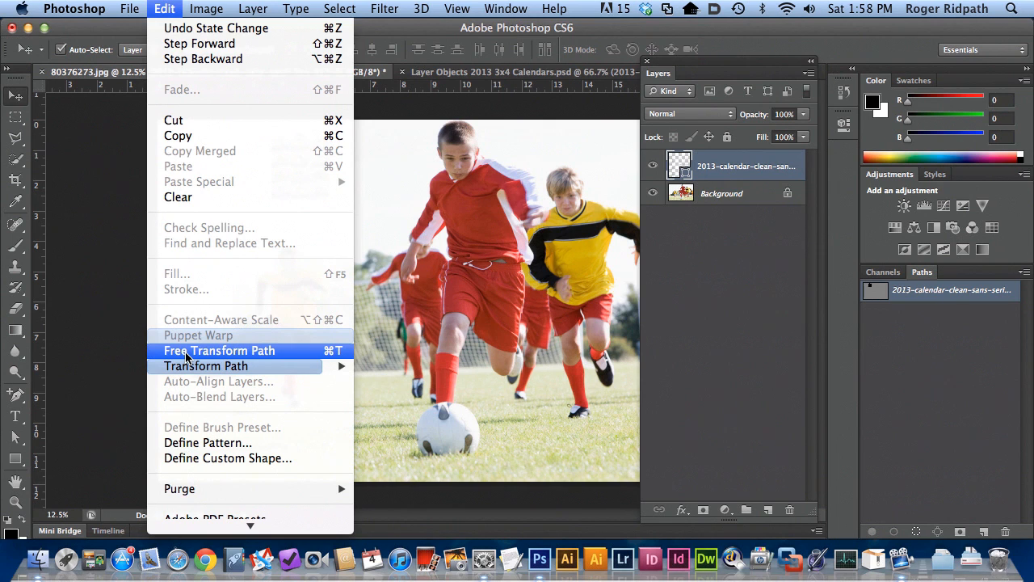
{"action": "left_click", "coordinate": [219, 349]}
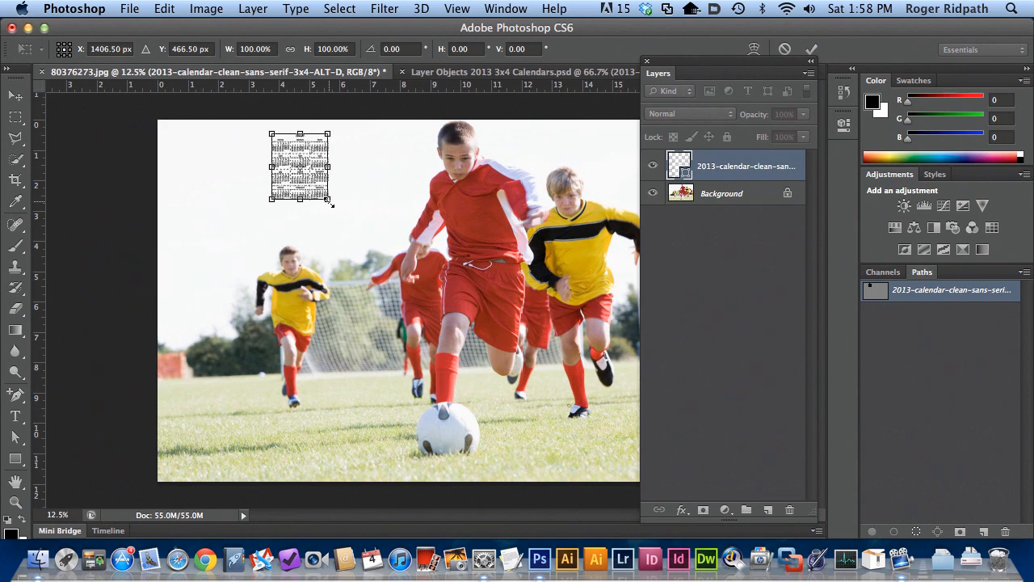
{"action": "left_click_drag", "start_coordinate": [329, 200], "coordinate": [340, 209]}
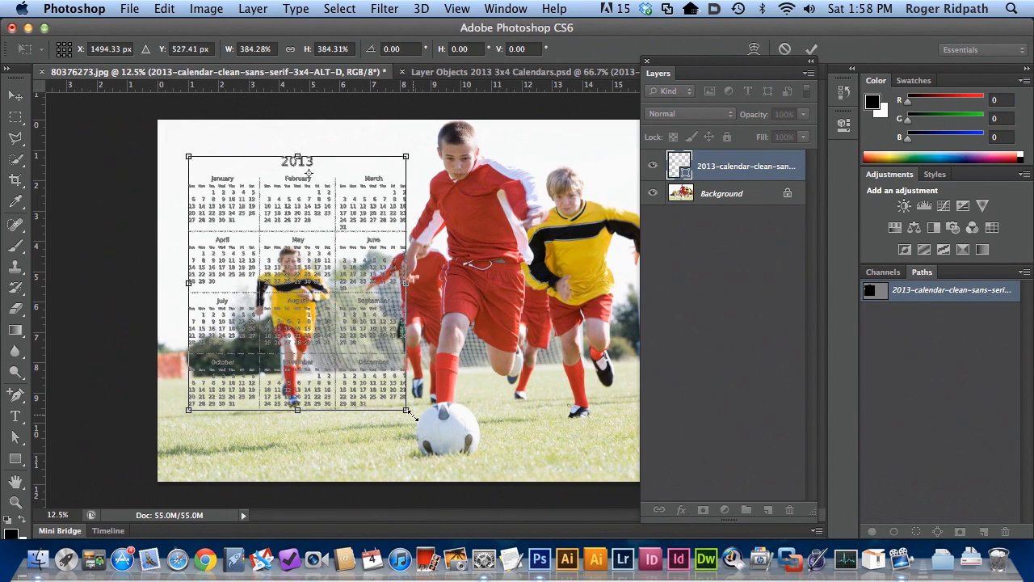
{"action": "left_click_drag", "start_coordinate": [413, 412], "coordinate": [414, 430]}
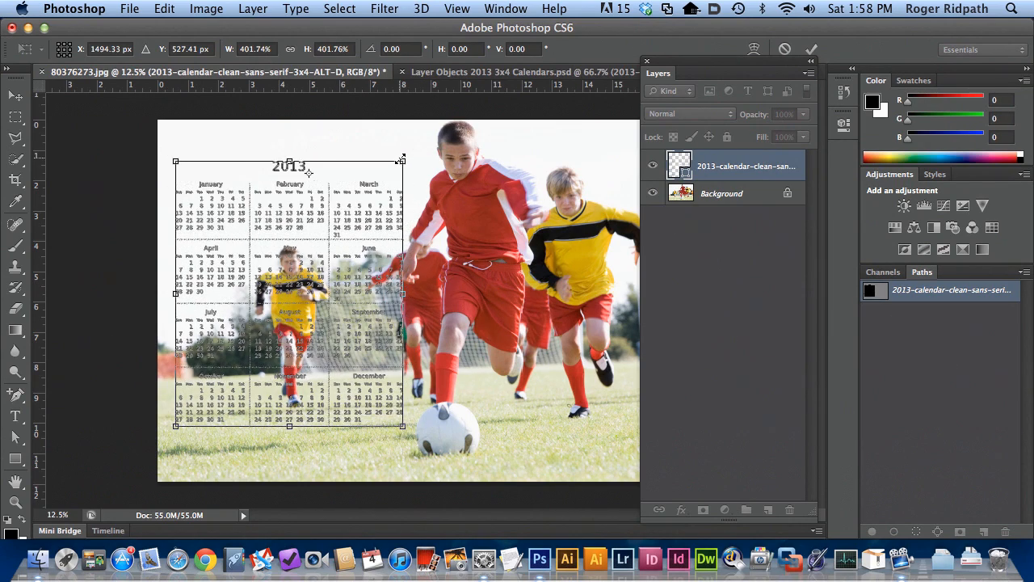
{"action": "left_click_drag", "start_coordinate": [401, 427], "coordinate": [397, 420]}
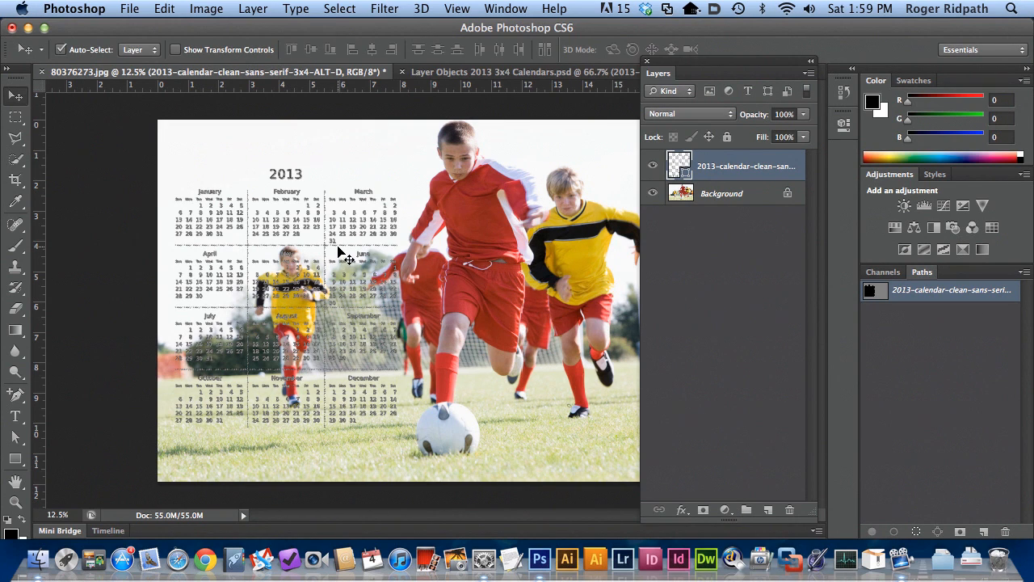
{"action": "mouse_move", "coordinate": [317, 218]}
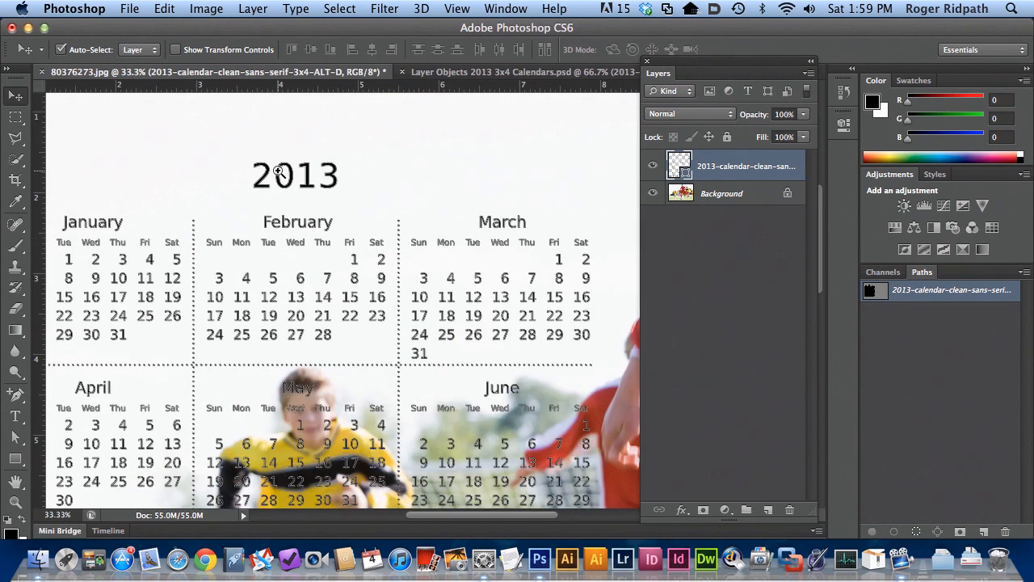
{"action": "left_click", "coordinate": [278, 175]}
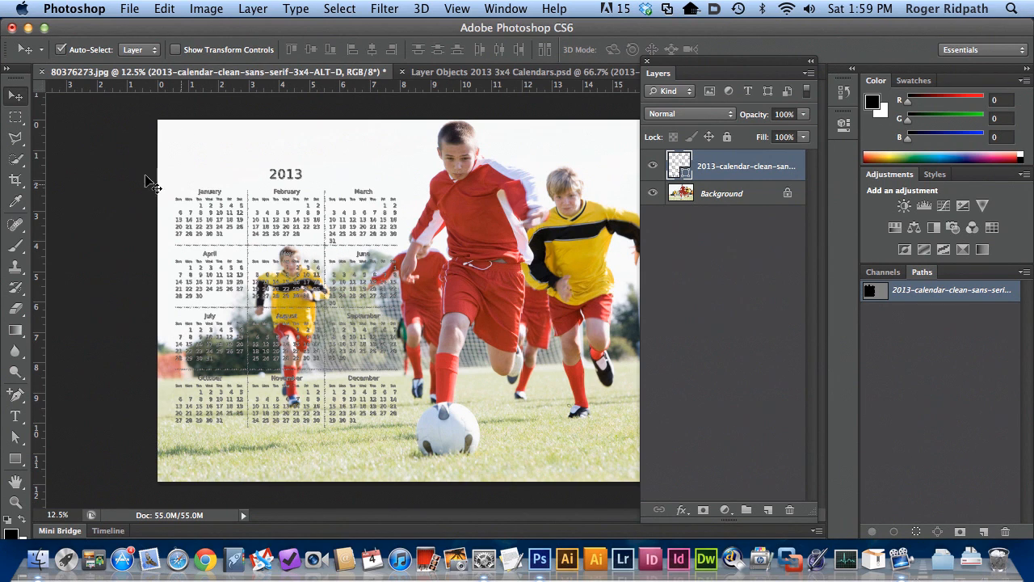
Step: Draw a Rectangle shape layer over the left side of the canvas, beneath the calendar
{"action": "left_click", "coordinate": [14, 461]}
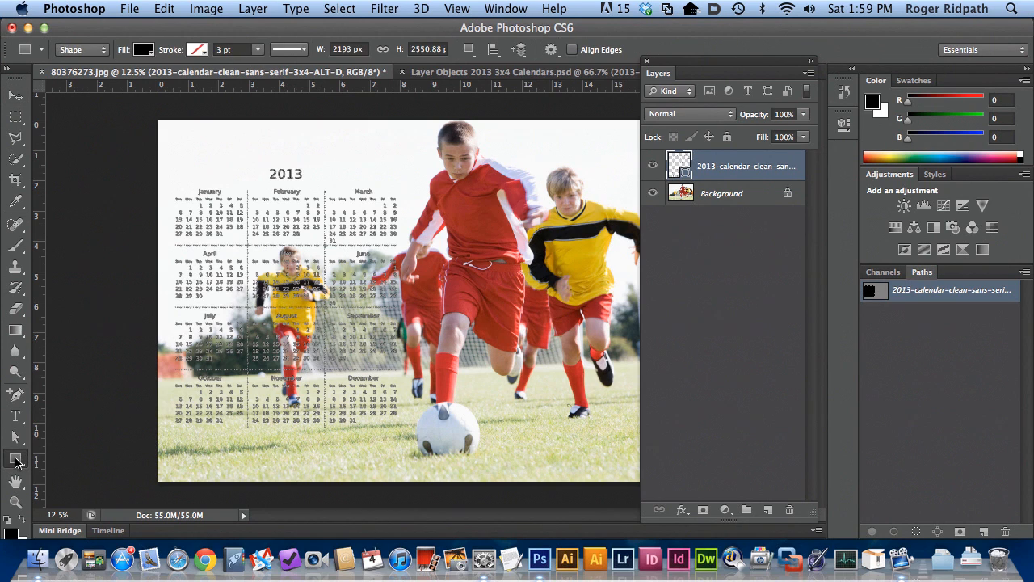
{"action": "mouse_move", "coordinate": [17, 461]}
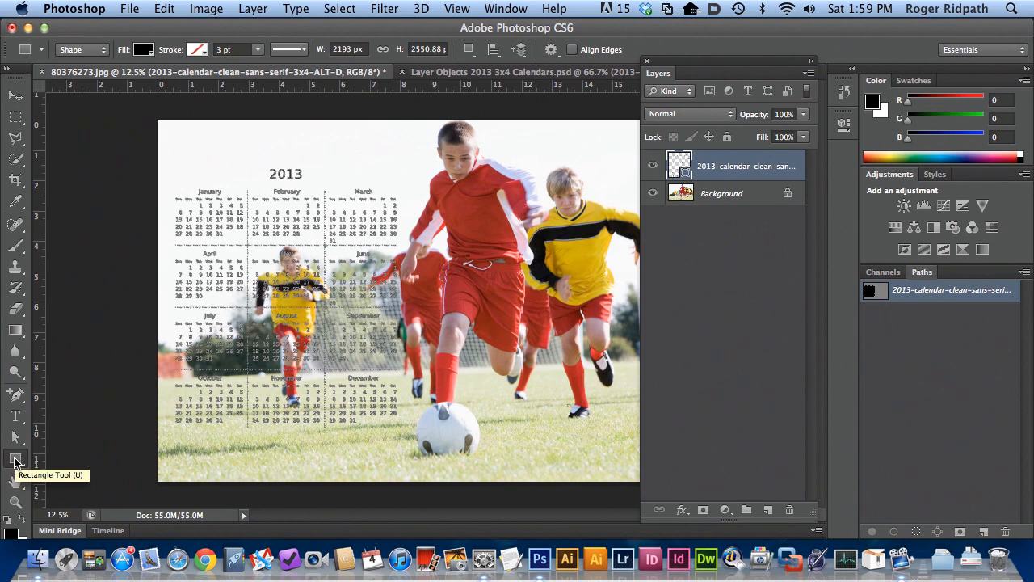
{"action": "left_click", "coordinate": [78, 48]}
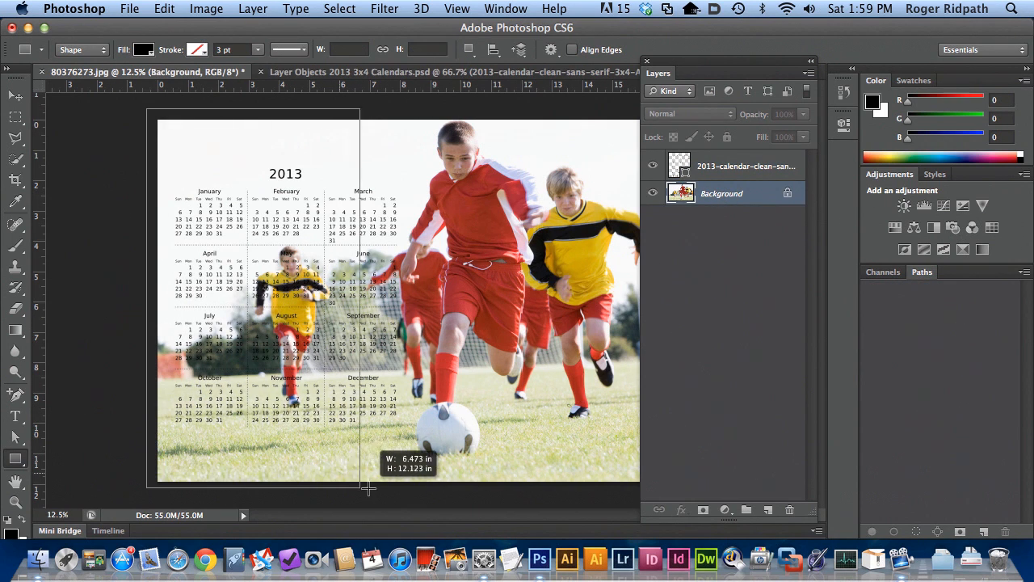
{"action": "left_click_drag", "start_coordinate": [370, 488], "coordinate": [404, 488]}
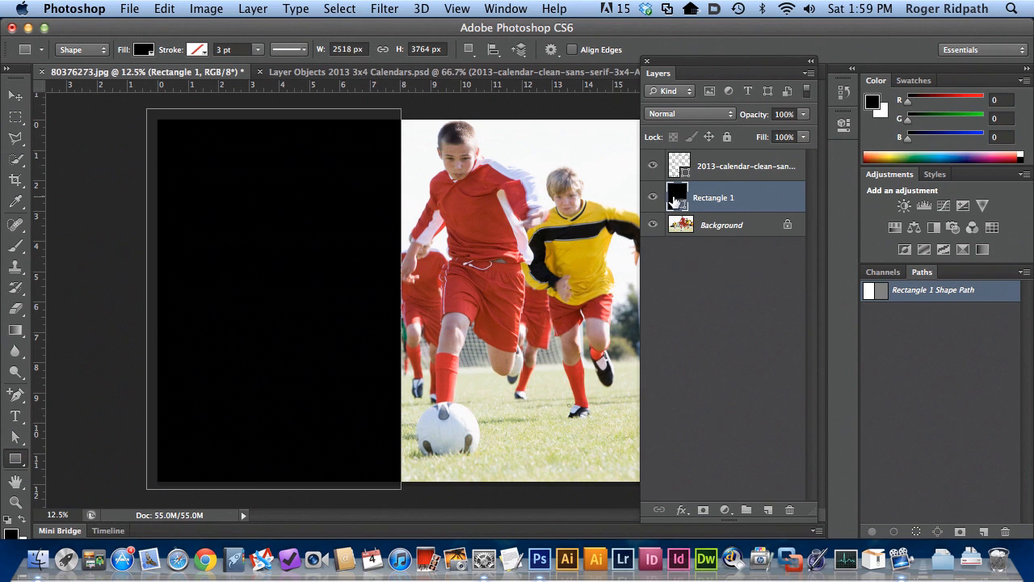
{"action": "double_click", "coordinate": [679, 197]}
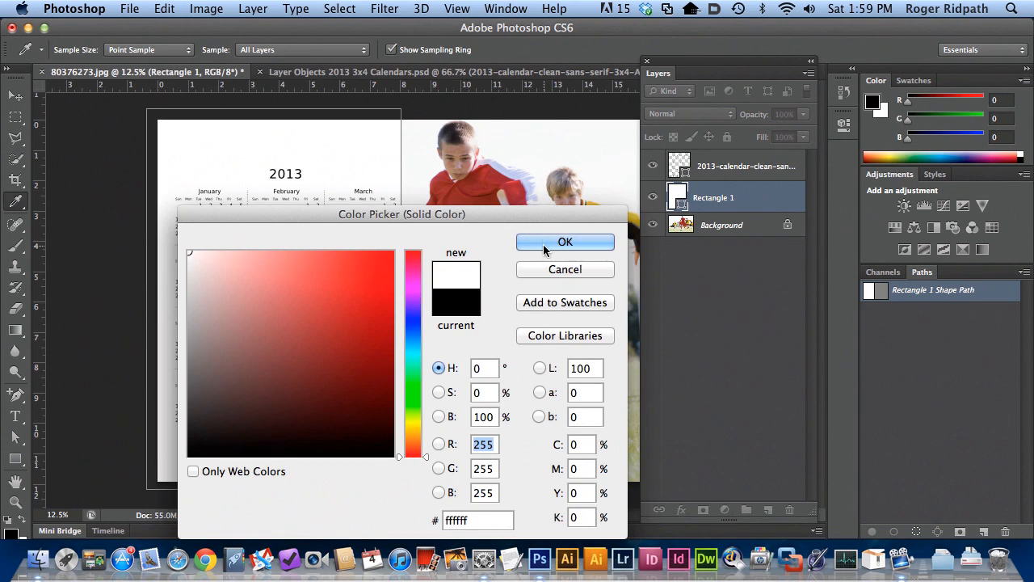
Step: Fill Rectangle 1 with white (ffffff) and lower its opacity to a semi-transparent panel
{"action": "left_click", "coordinate": [566, 242]}
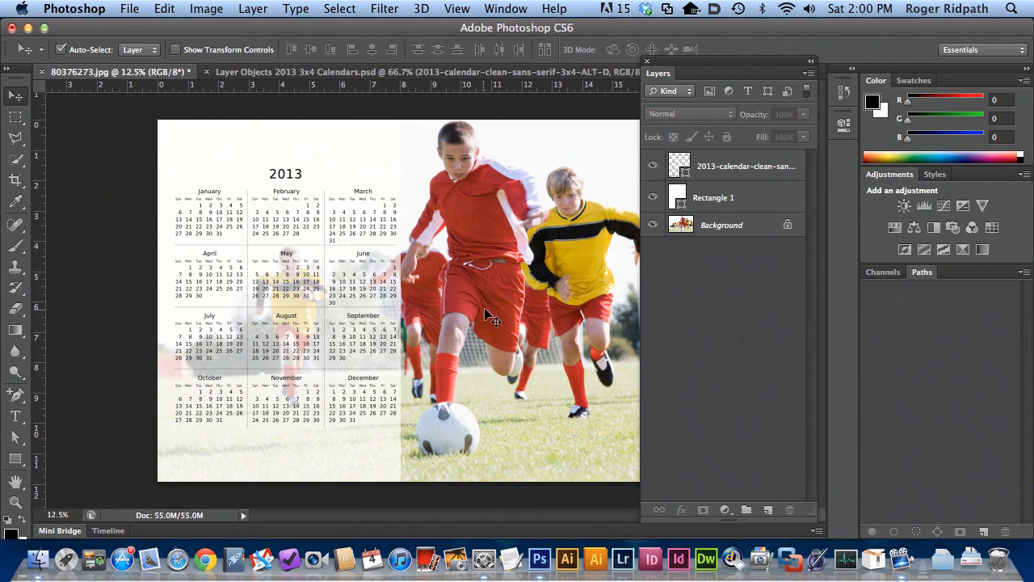
{"action": "mouse_move", "coordinate": [727, 170]}
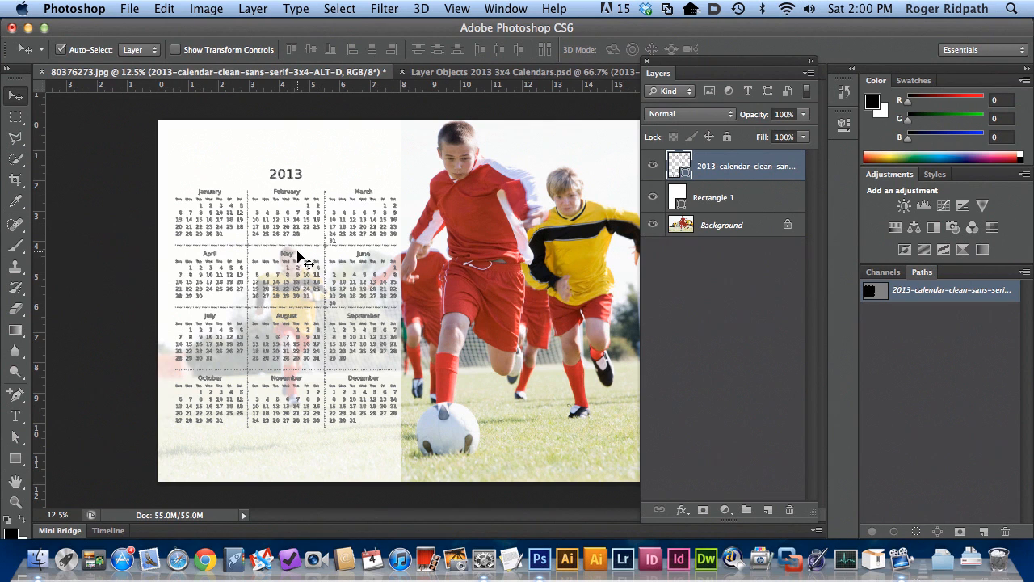
Step: Apply a Drop Shadow to the calendar: angle 123, distance 5, size 8, opacity 50%
{"action": "left_click", "coordinate": [164, 10]}
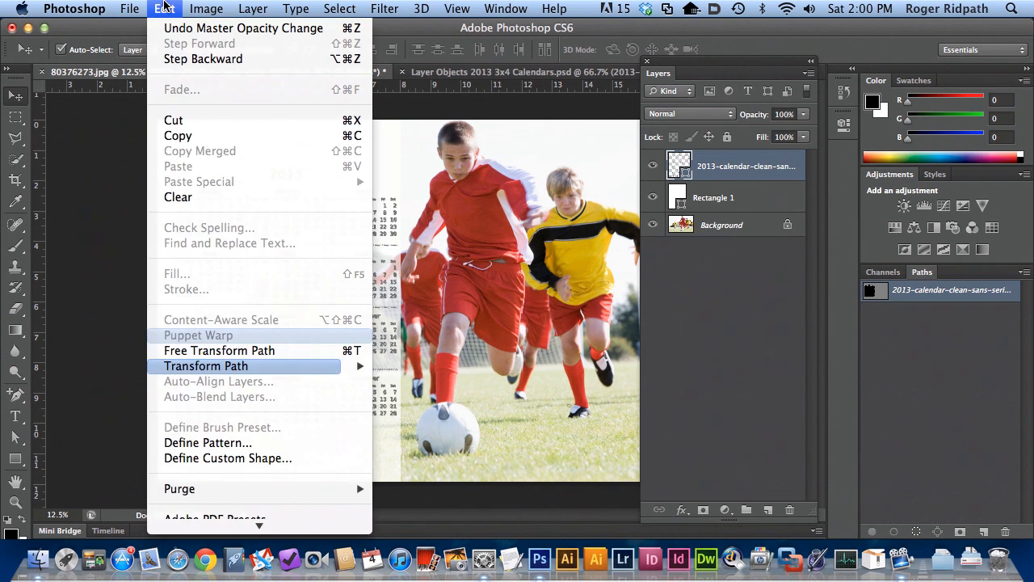
{"action": "left_click", "coordinate": [252, 10]}
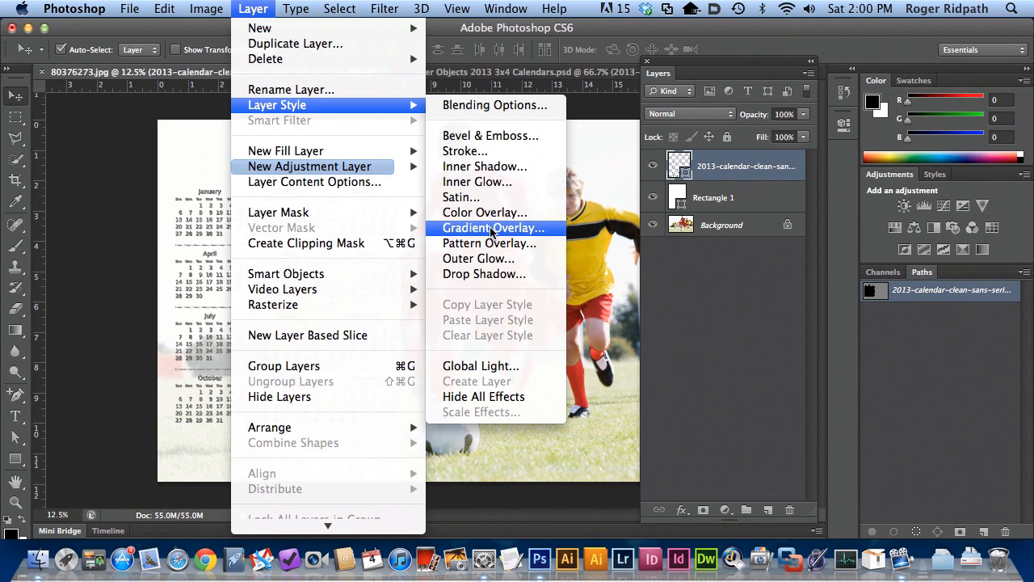
{"action": "left_click", "coordinate": [485, 273]}
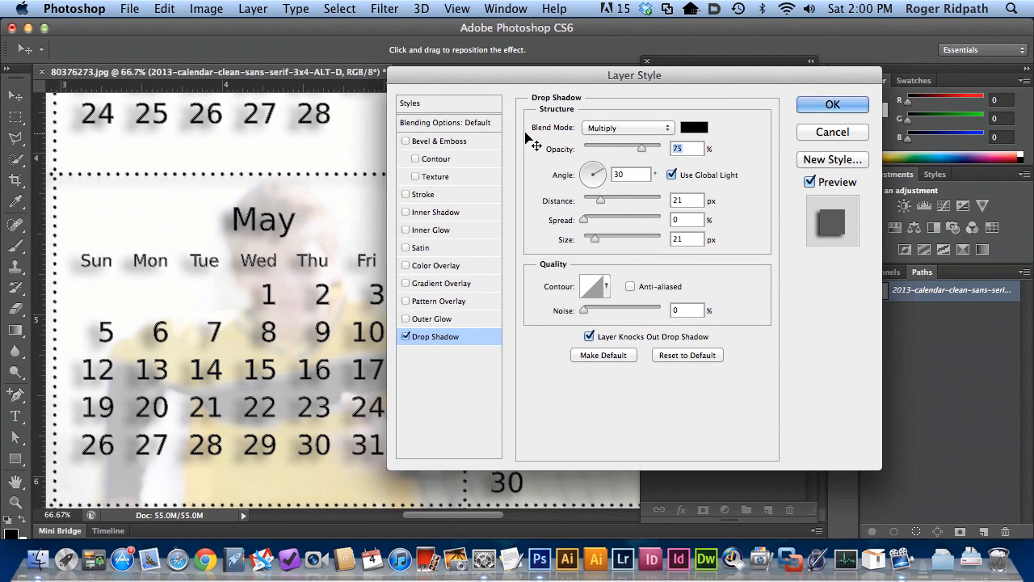
{"action": "left_click_drag", "start_coordinate": [598, 167], "coordinate": [591, 180]}
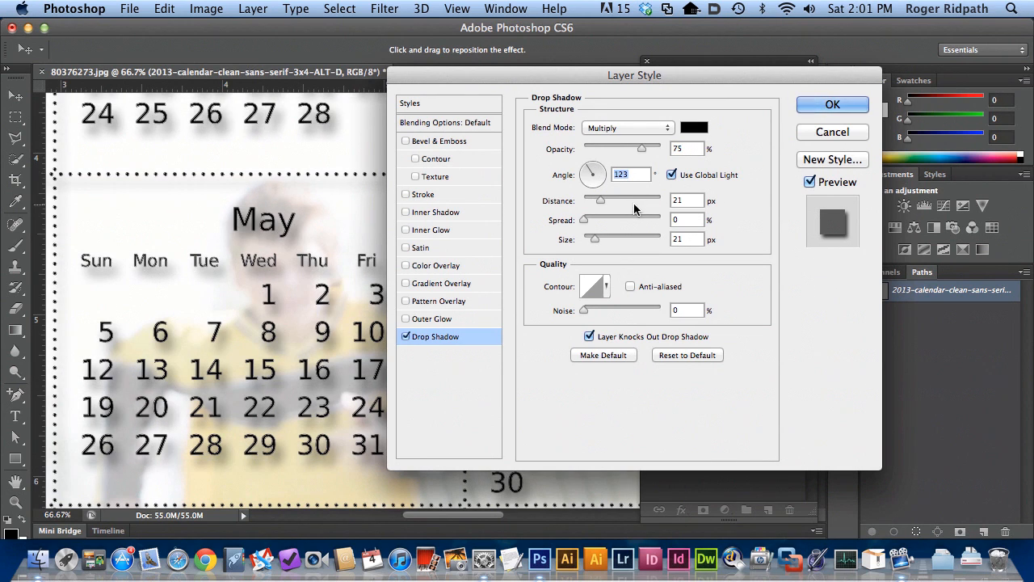
{"action": "left_click_drag", "start_coordinate": [601, 200], "coordinate": [593, 200]}
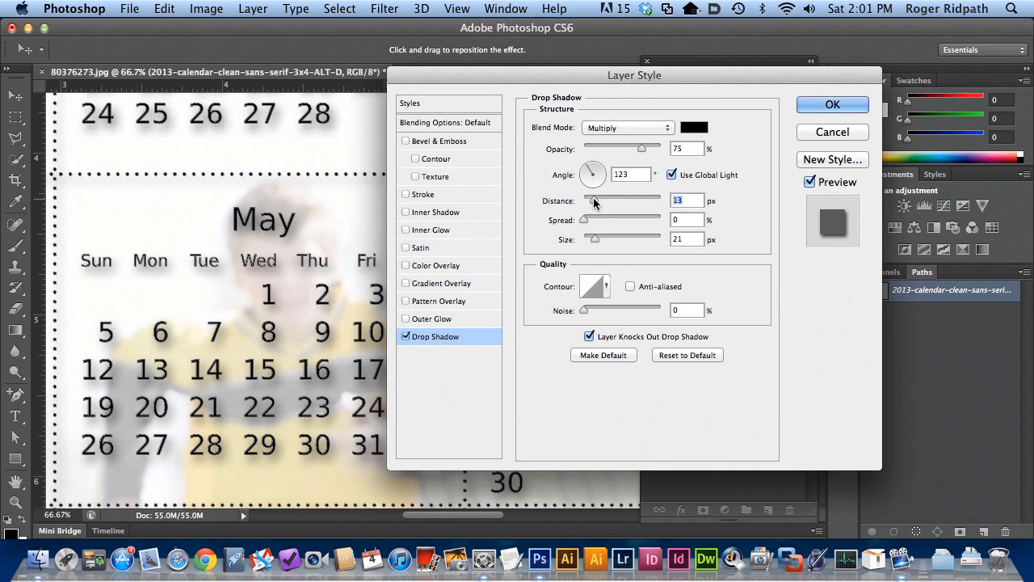
{"action": "left_click_drag", "start_coordinate": [595, 240], "coordinate": [586, 239]}
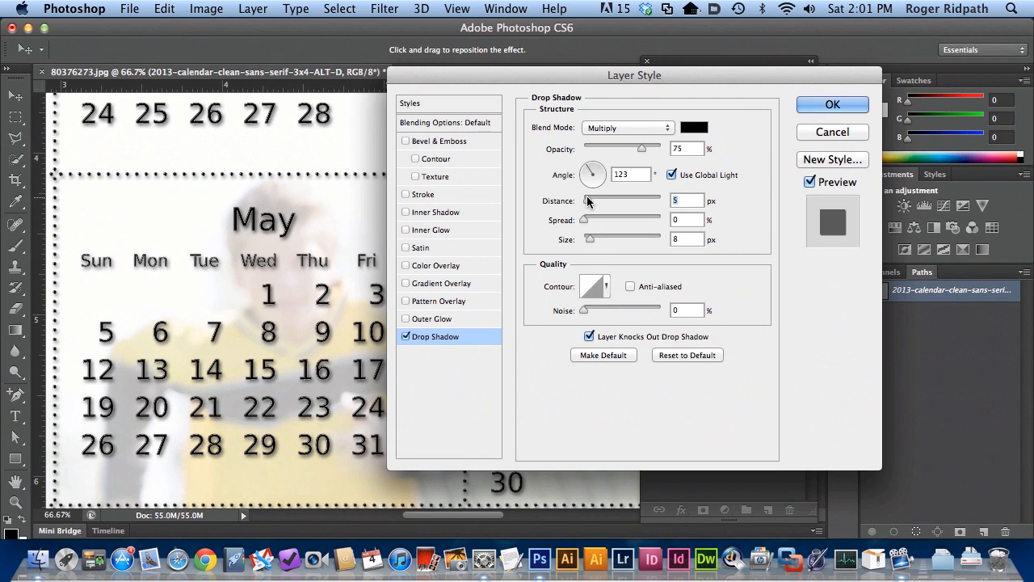
{"action": "left_click_drag", "start_coordinate": [643, 148], "coordinate": [624, 152]}
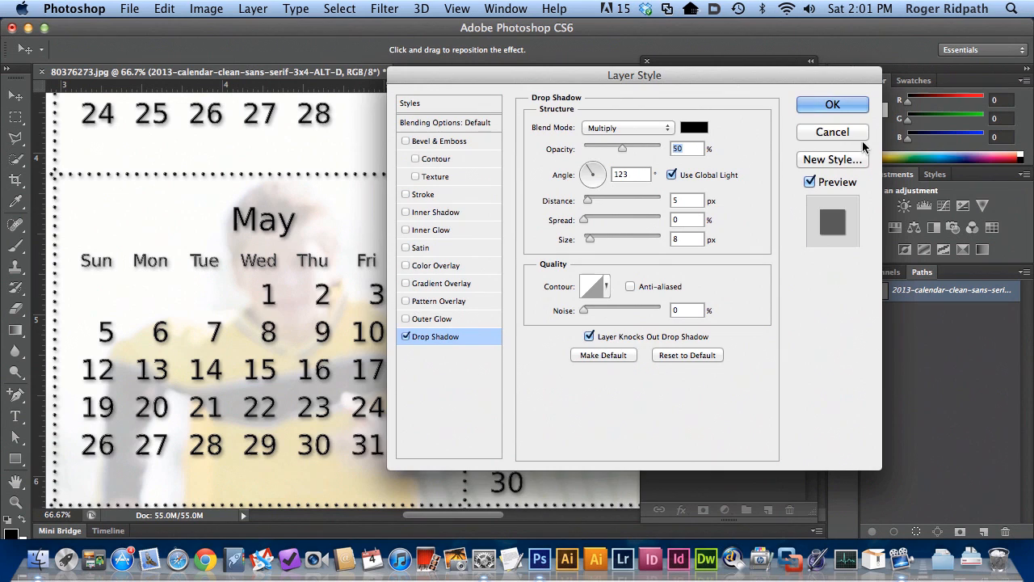
{"action": "left_click", "coordinate": [833, 103]}
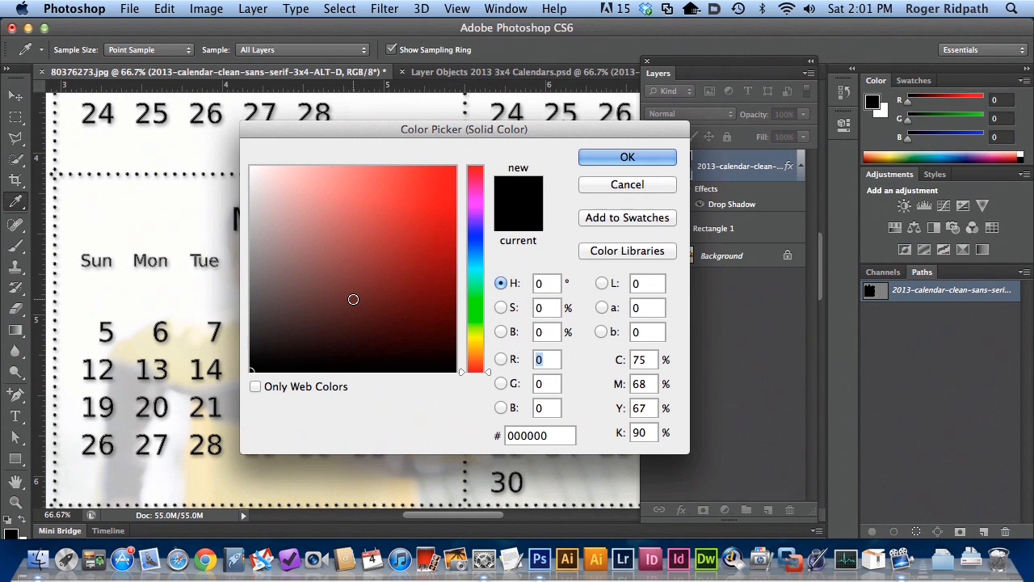
Step: Recolour the calendar to dark red 8e3330 sampled from a player's shirt
{"action": "left_click", "coordinate": [627, 157]}
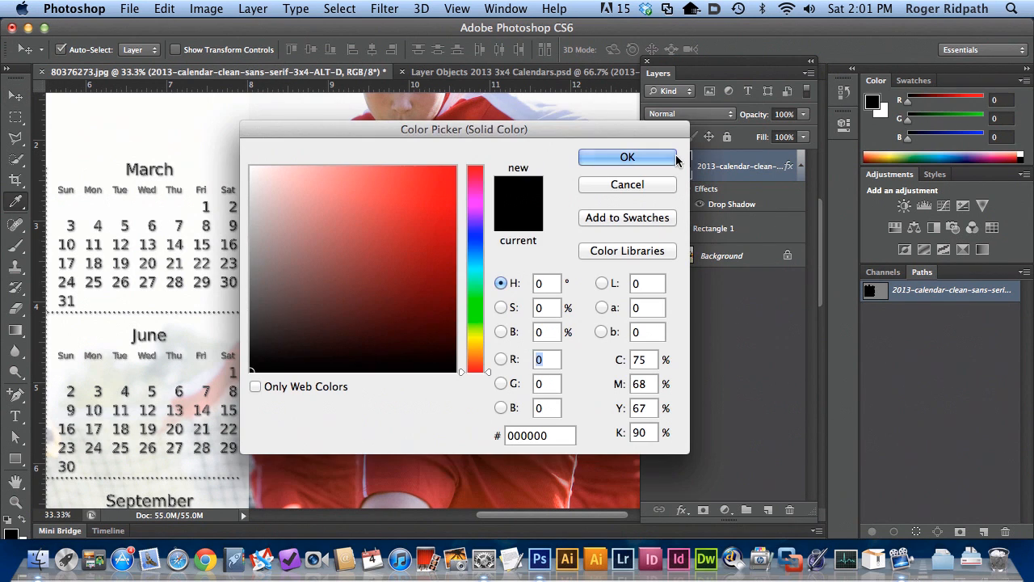
{"action": "left_click_drag", "start_coordinate": [464, 129], "coordinate": [789, 170]}
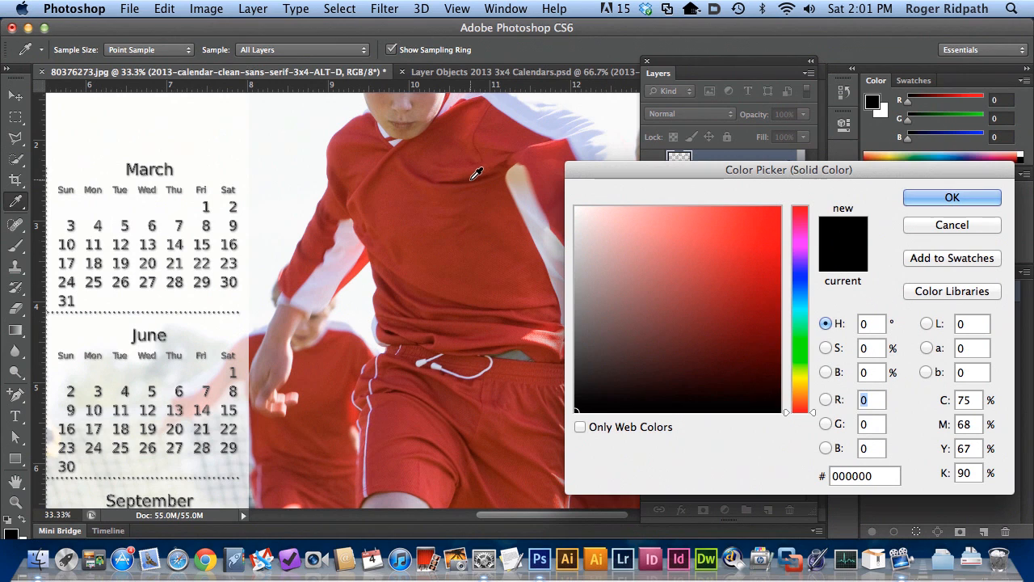
{"action": "left_click", "coordinate": [738, 346]}
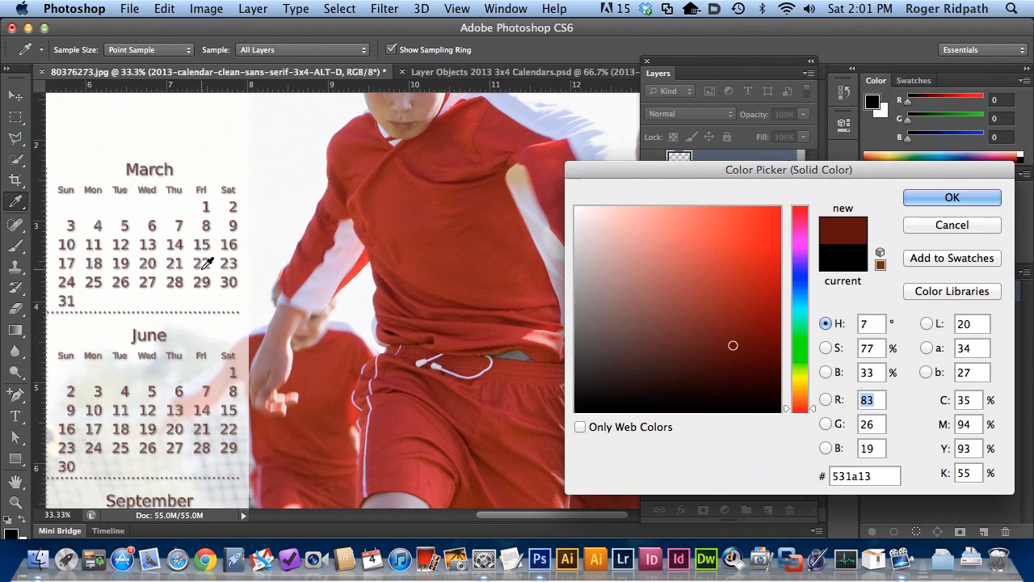
{"action": "mouse_move", "coordinate": [396, 195]}
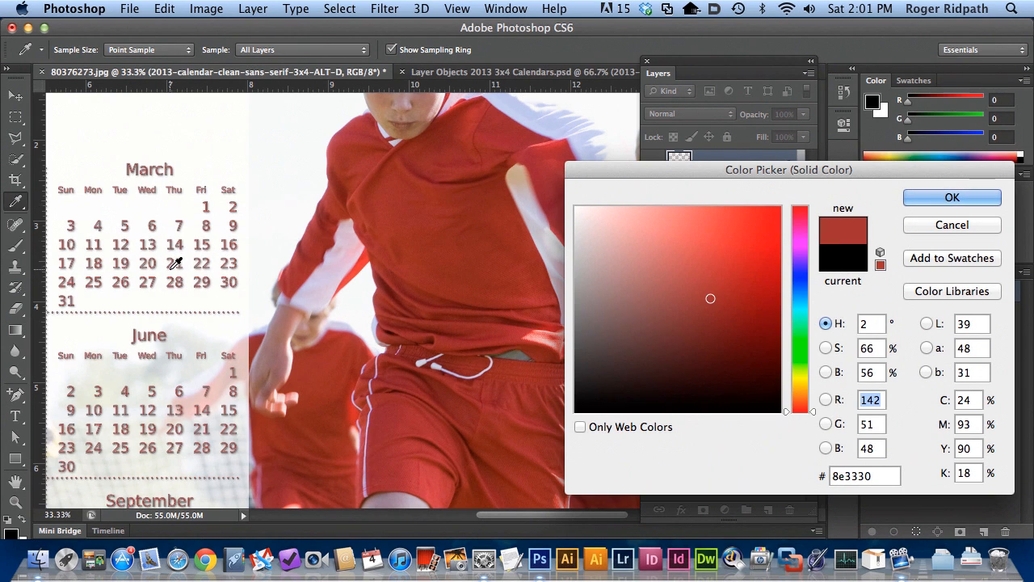
{"action": "left_click", "coordinate": [951, 197]}
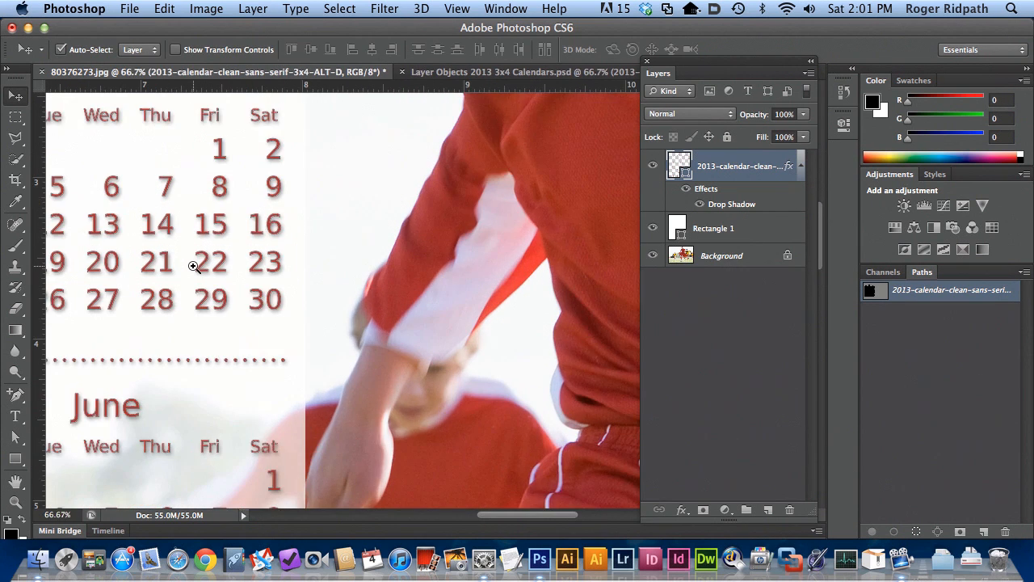
{"action": "left_click", "coordinate": [211, 262]}
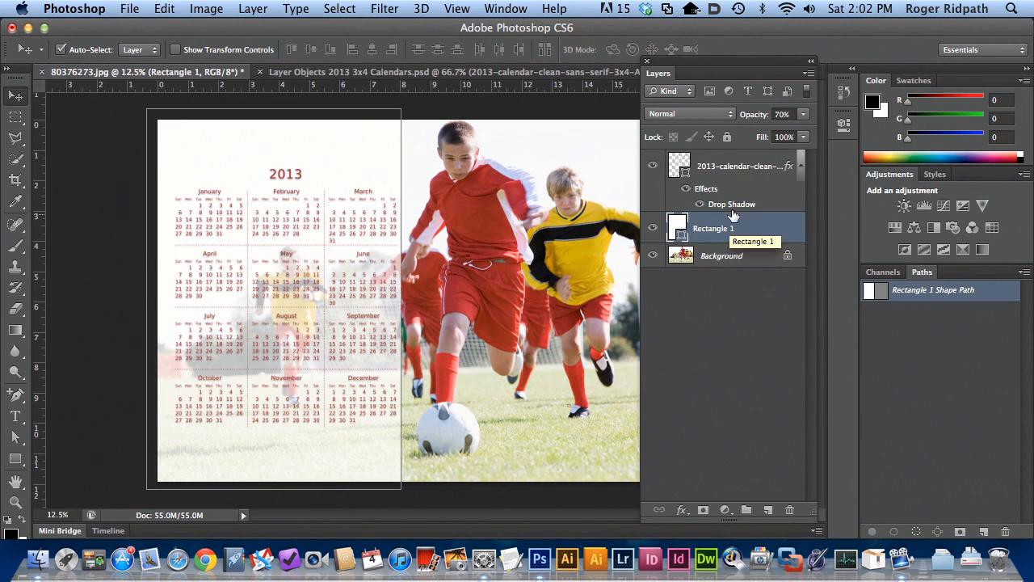
{"action": "left_click", "coordinate": [721, 256]}
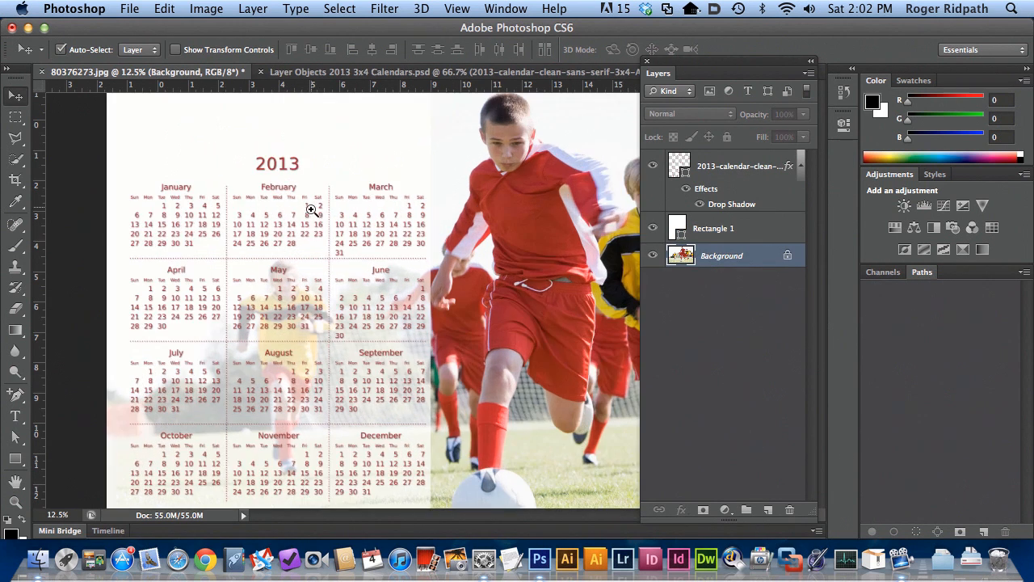
{"action": "left_click", "coordinate": [310, 210]}
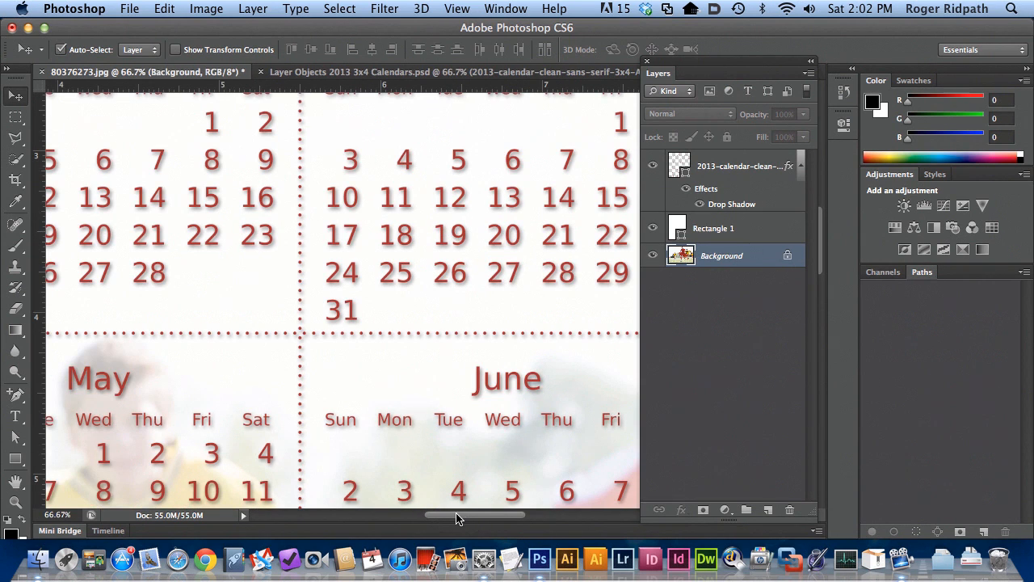
{"action": "scroll", "scroll_direction": "right", "scroll_amount": 3}
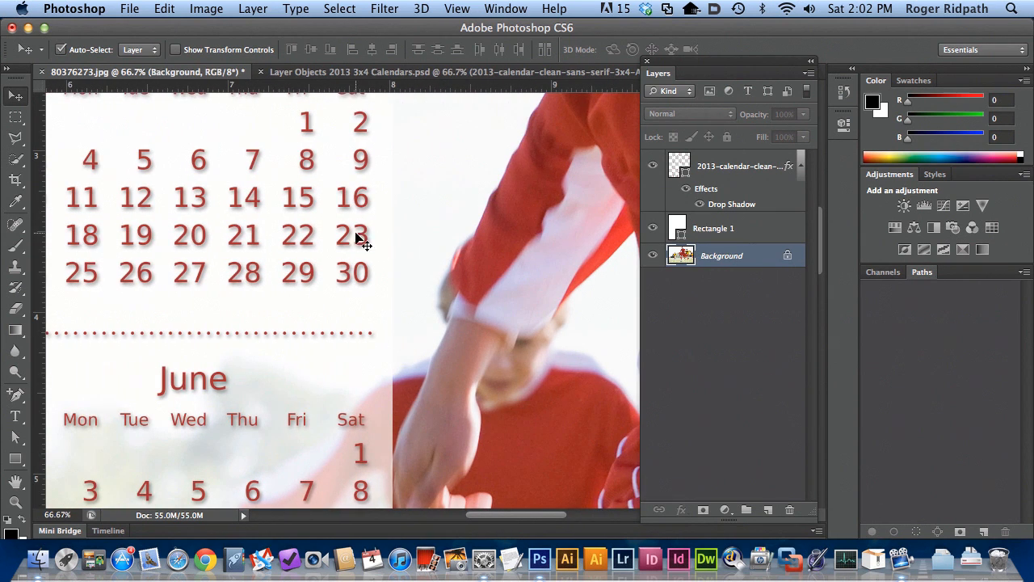